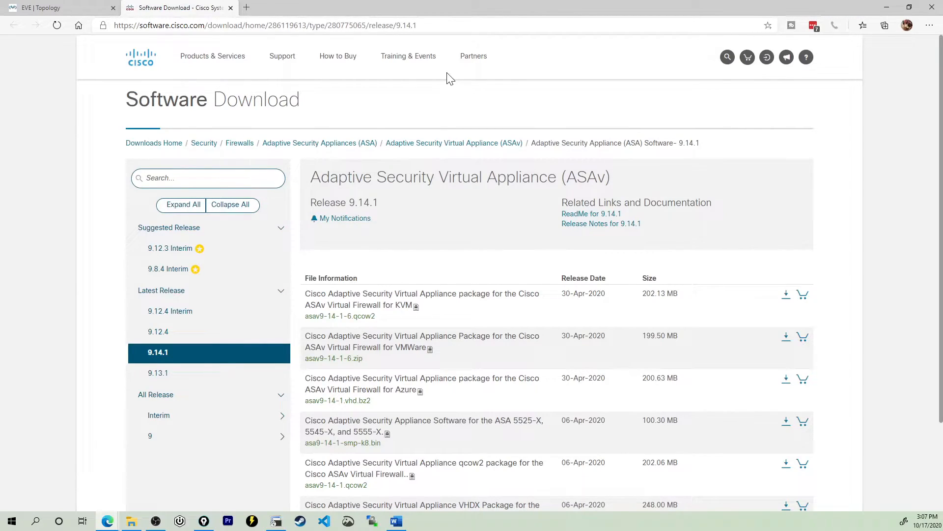
{"action": "mouse_move", "coordinate": [439, 100]}
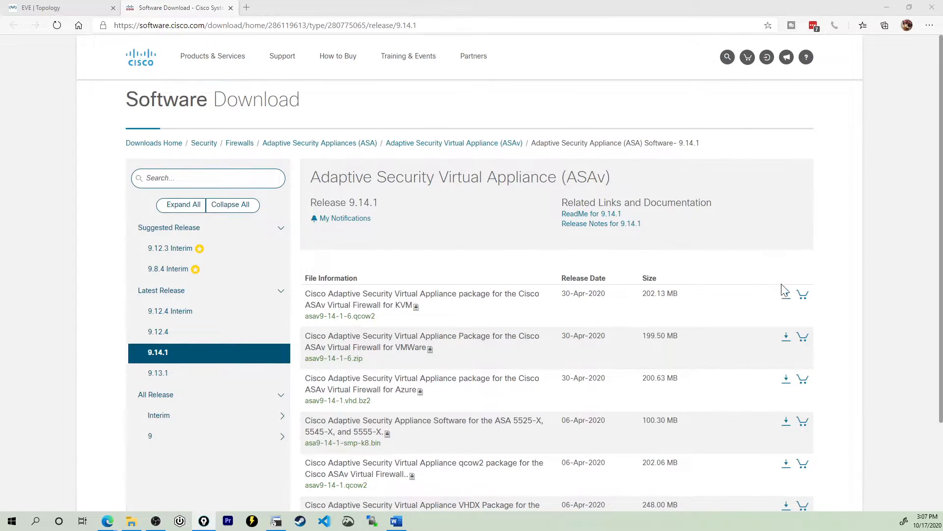
- Request the ASAv 9.14.1 KVM qcow2 download, which brings up the login and service contract notice
{"action": "left_click", "coordinate": [786, 293]}
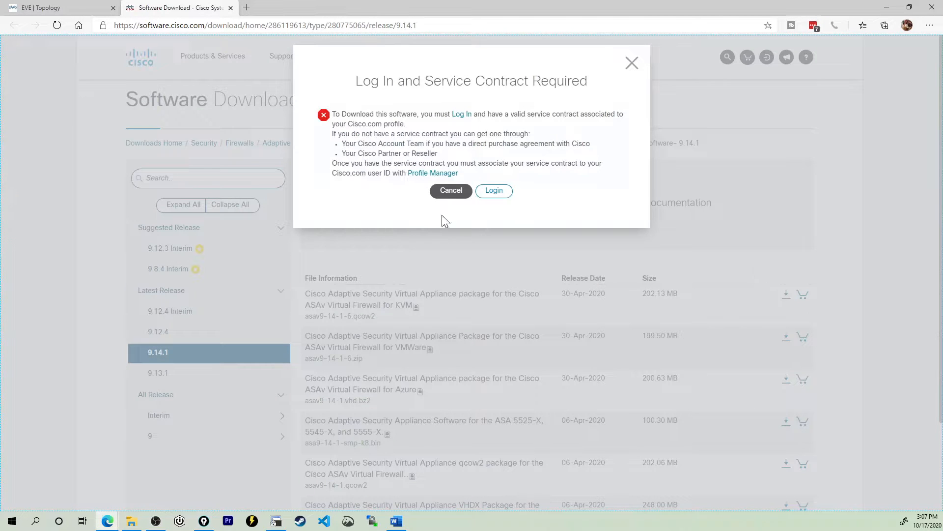
{"action": "mouse_move", "coordinate": [391, 221]}
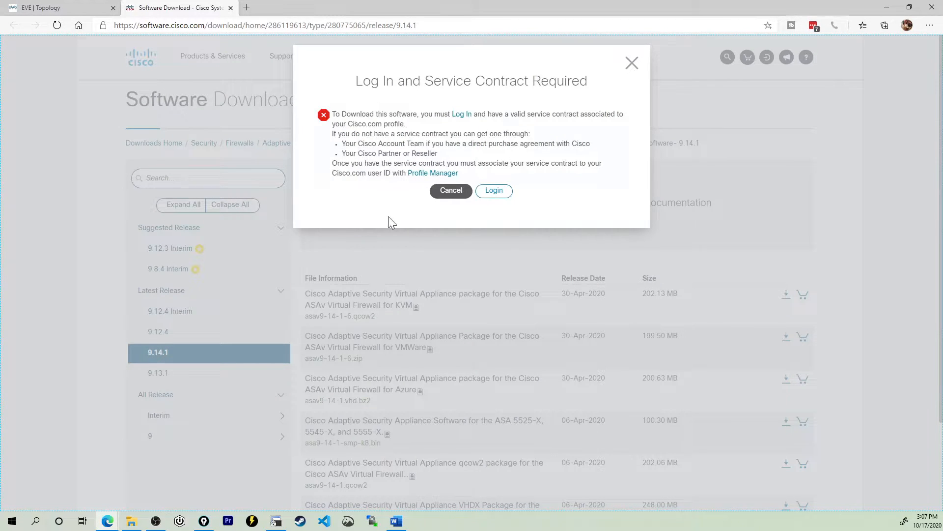
{"action": "mouse_move", "coordinate": [632, 63]}
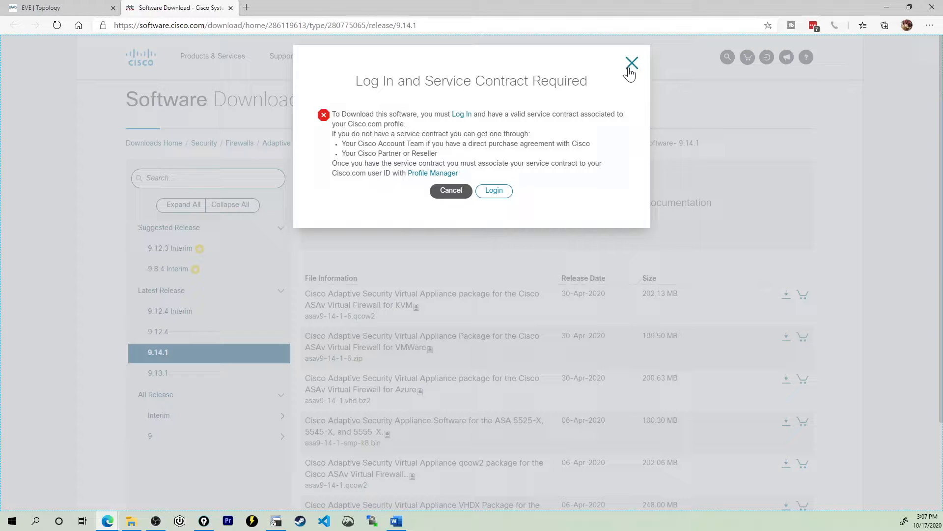
- Dismiss the login-required notice to return to the ASAv 9.14.1 file listing
{"action": "left_click", "coordinate": [628, 63]}
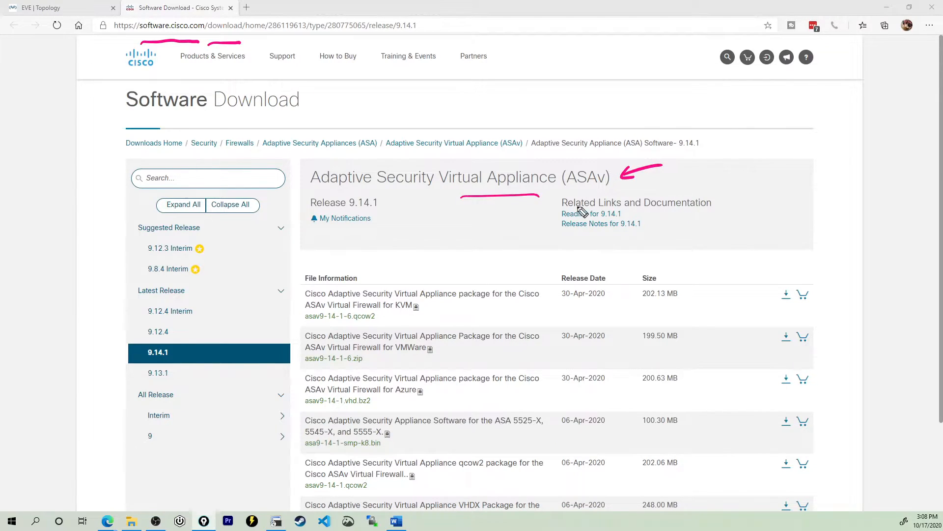
{"action": "mouse_move", "coordinate": [385, 324]}
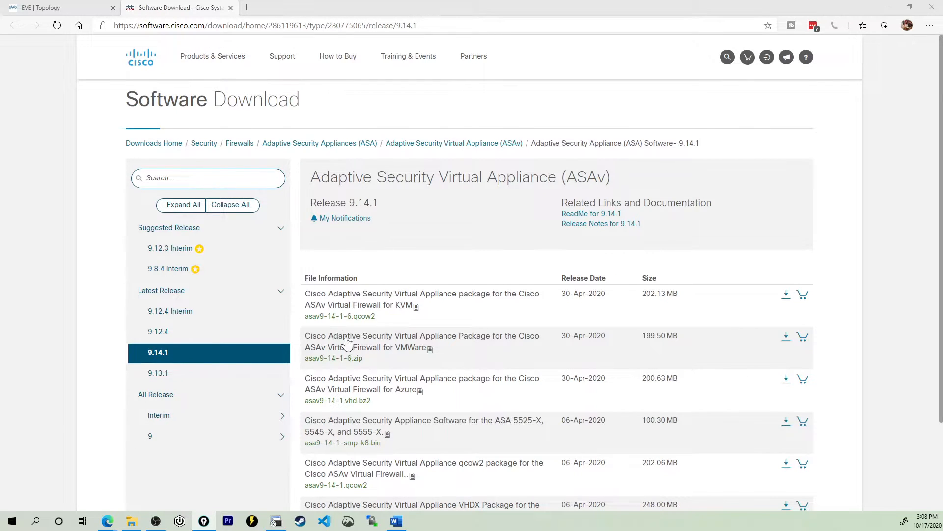
{"action": "mouse_move", "coordinate": [560, 322]}
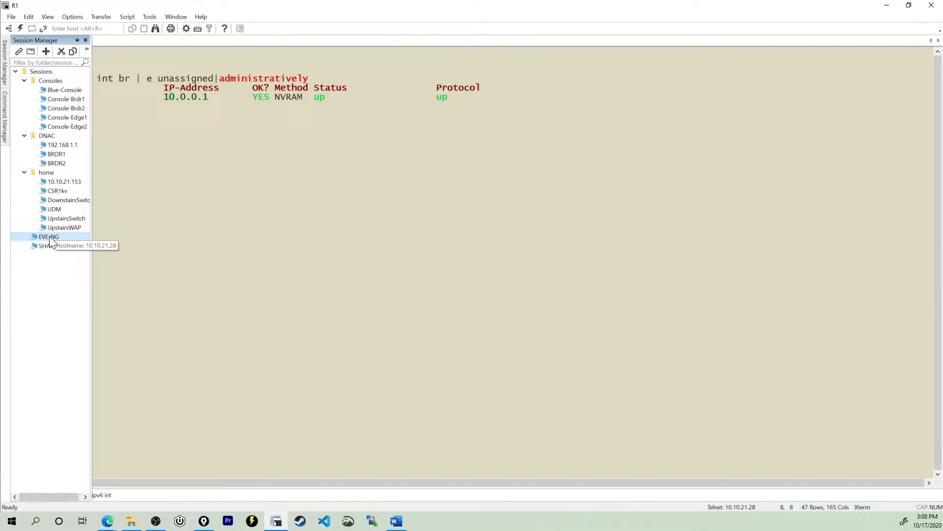
- Connect to the saved EVE-NG SSH session as root and launch WinSCP
{"action": "double_click", "coordinate": [48, 236]}
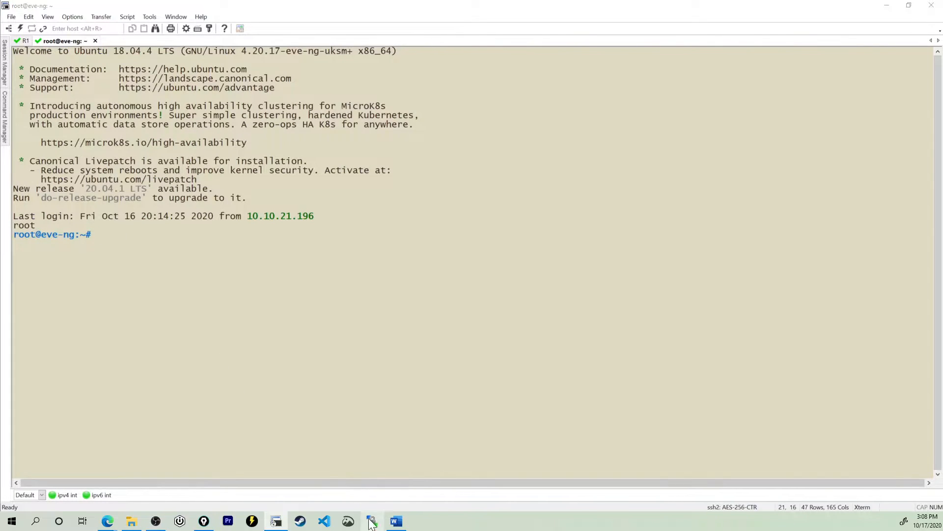
{"action": "left_click", "coordinate": [371, 520]}
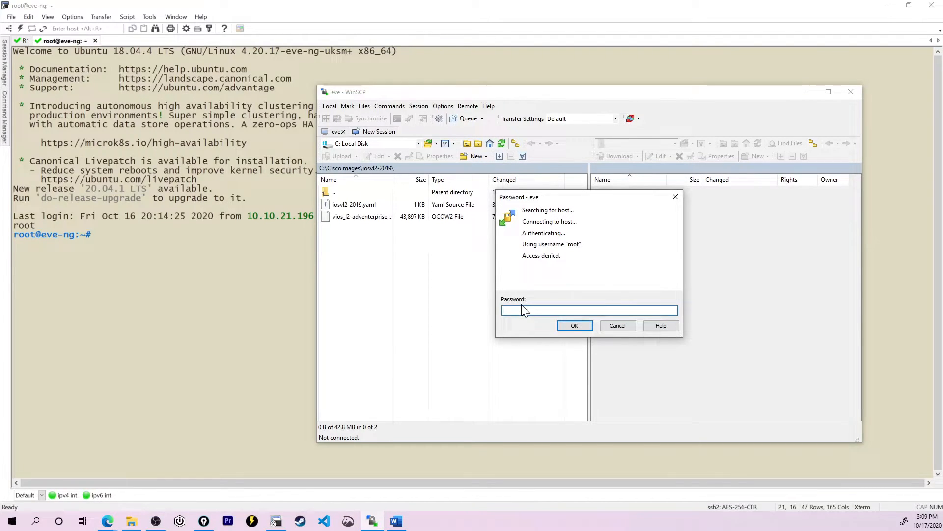
- Log WinSCP into the EVE-NG server and browse to the local asav-9-14-1 image folder
{"action": "left_click", "coordinate": [575, 325]}
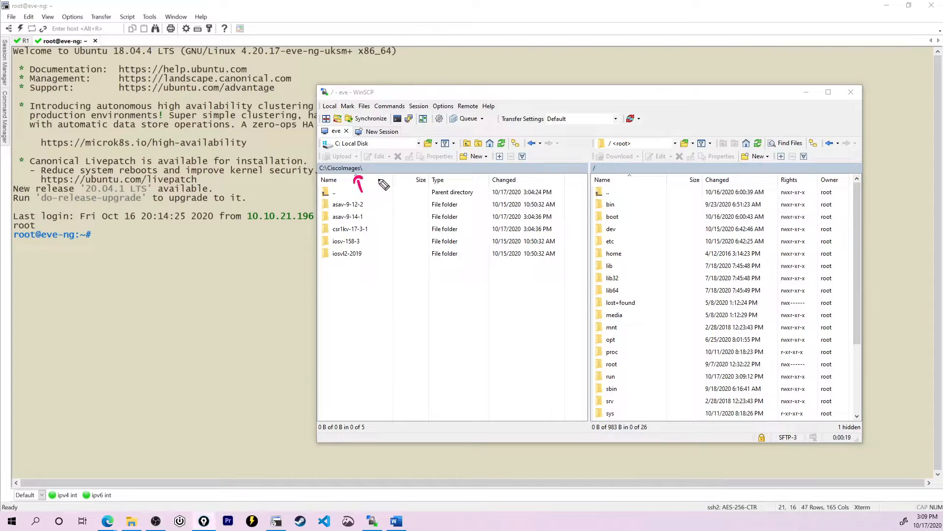
{"action": "mouse_move", "coordinate": [379, 221]}
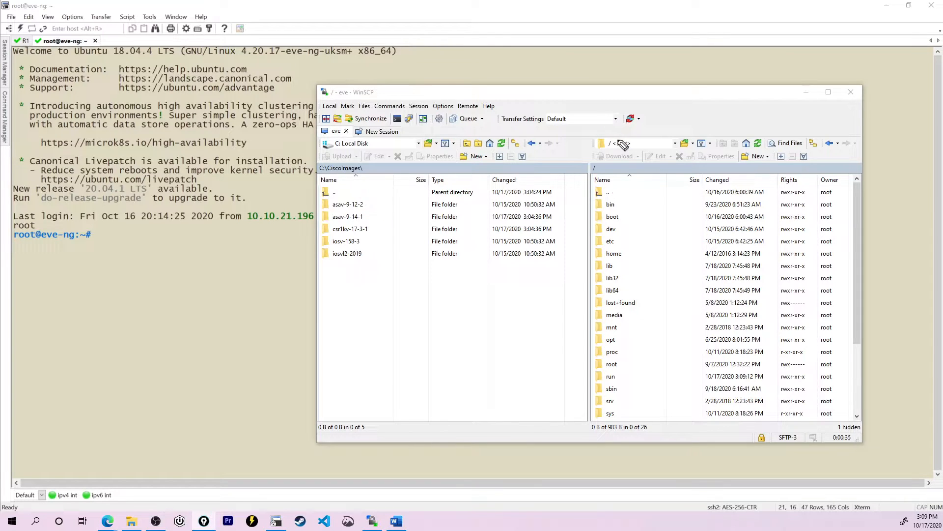
{"action": "double_click", "coordinate": [347, 216]}
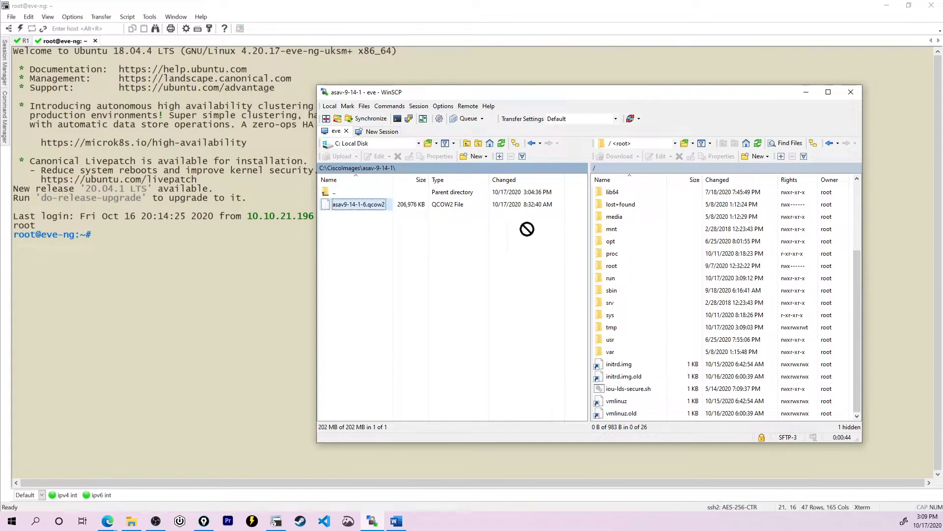
{"action": "mouse_move", "coordinate": [733, 346]}
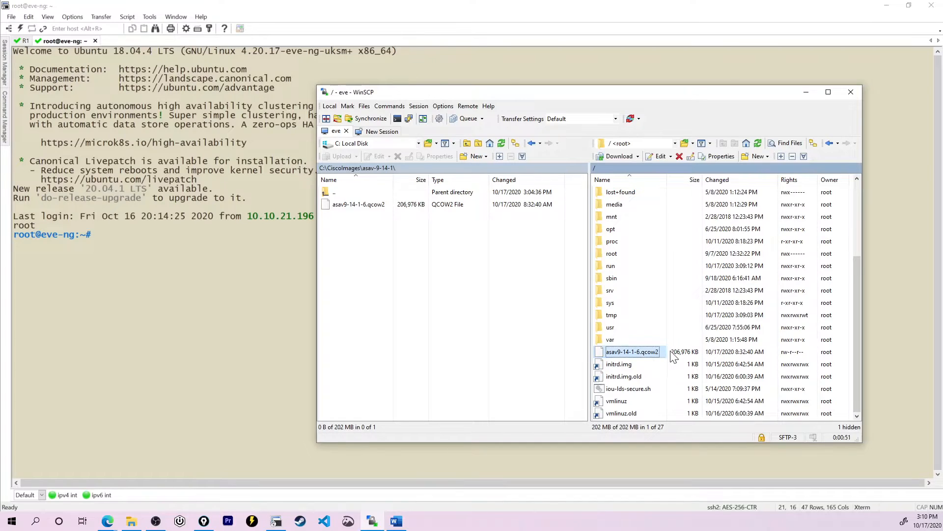
{"action": "mouse_move", "coordinate": [277, 419]}
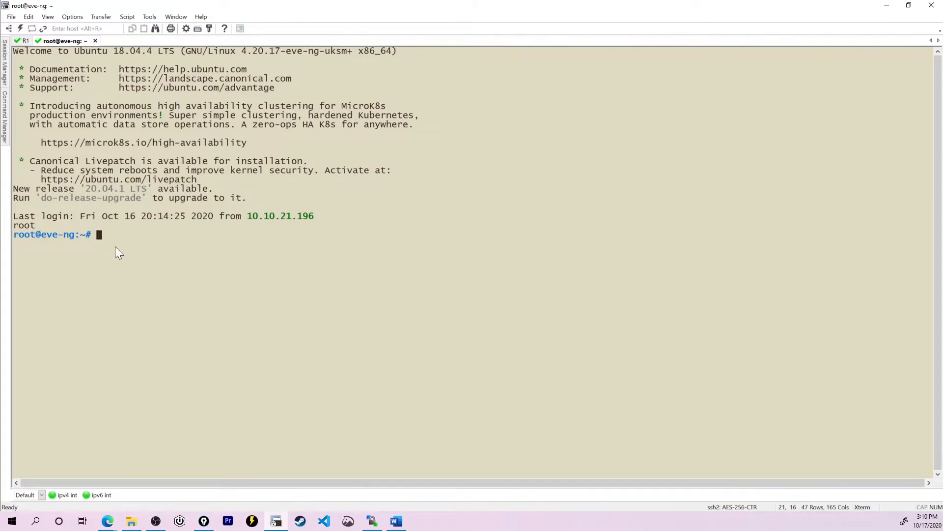
- Create /opt/unetlab/addons/qemu/asav-9-14-1 with mkdir and begin an mv command
{"action": "type", "text": "mkdir"}
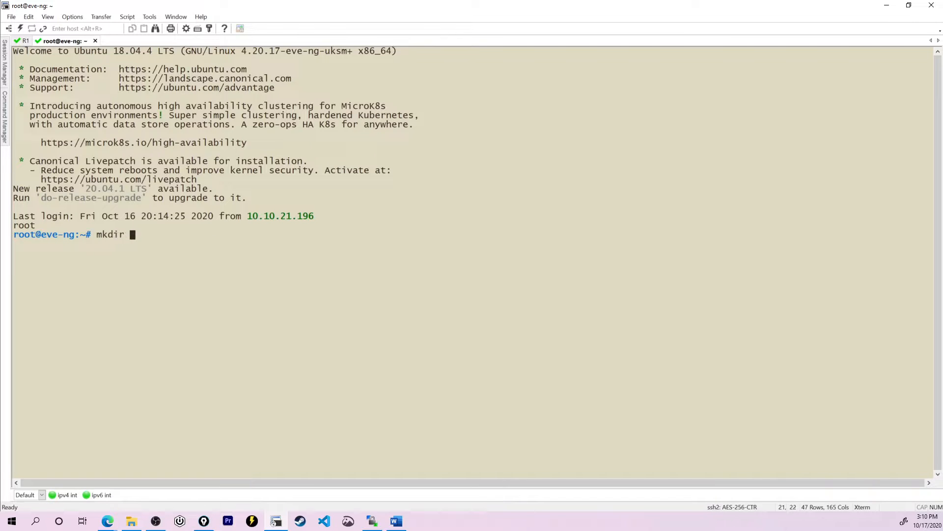
{"action": "type", "text": "/"}
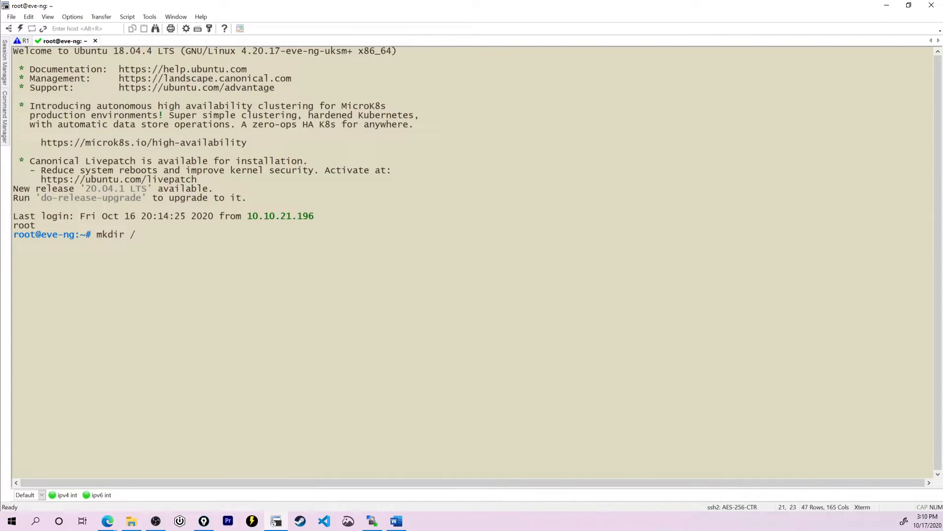
{"action": "type", "text": "opt/unetlab"}
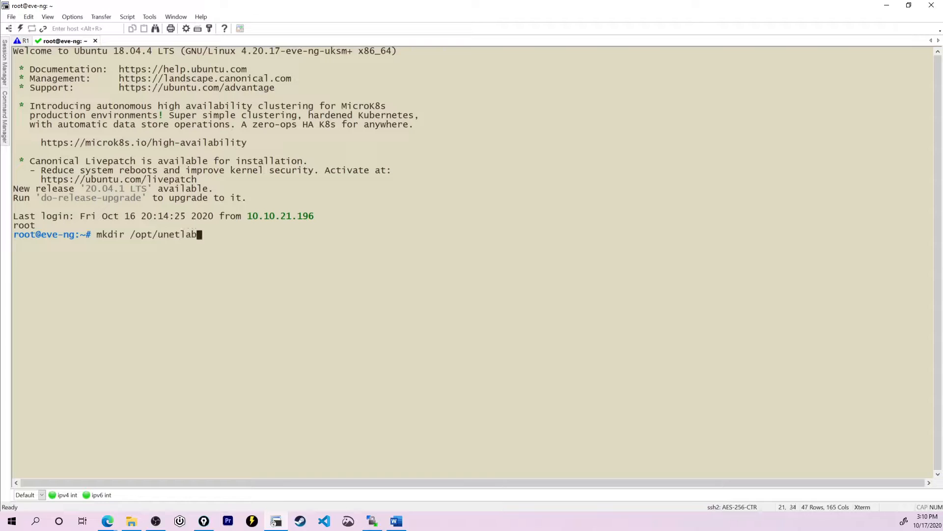
{"action": "type", "text": "/addons/que"}
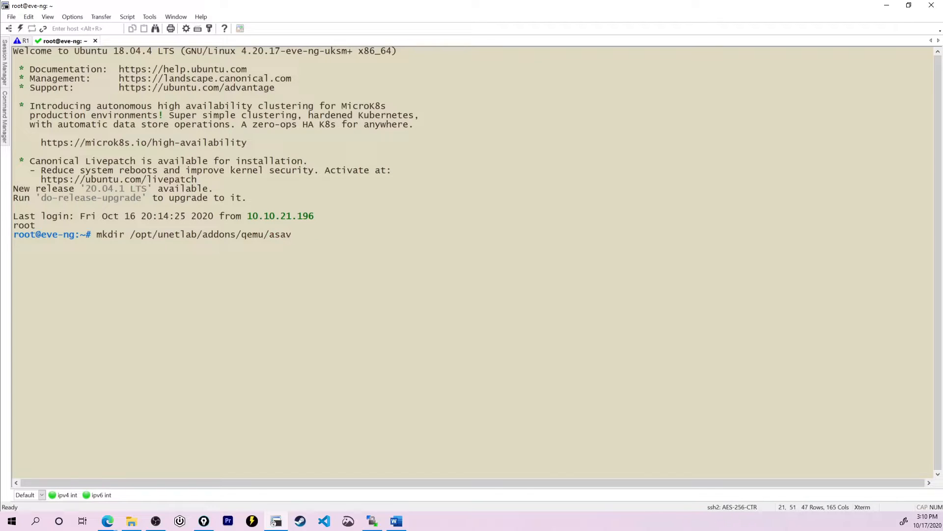
{"action": "type", "text": "-"}
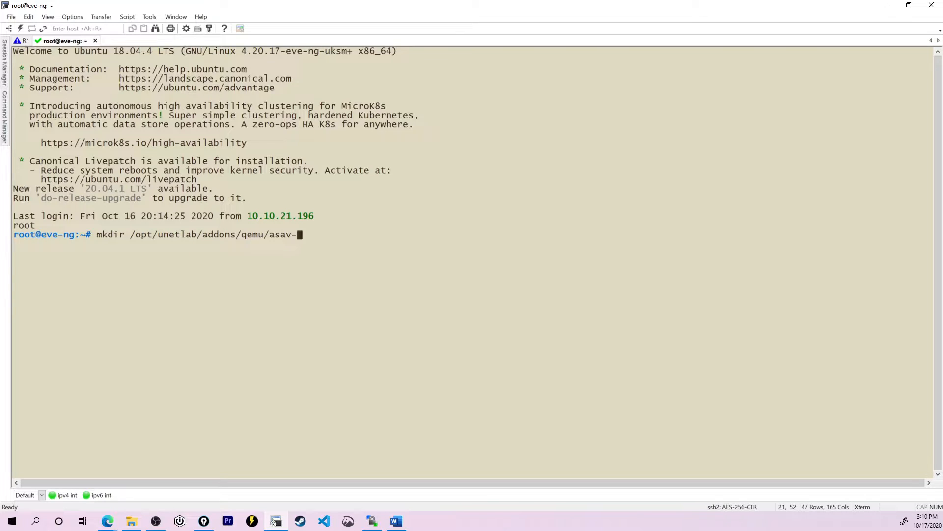
{"action": "type", "text": "9-"}
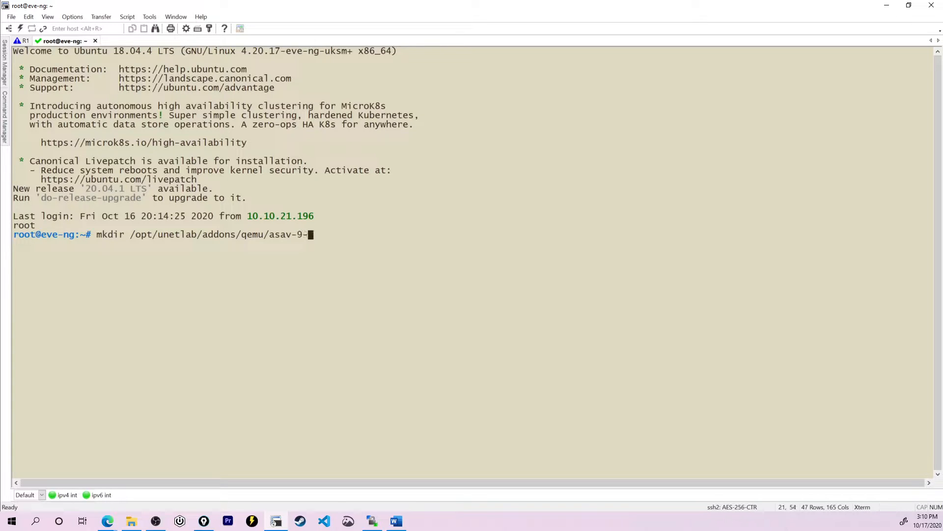
{"action": "type", "text": "14-1"}
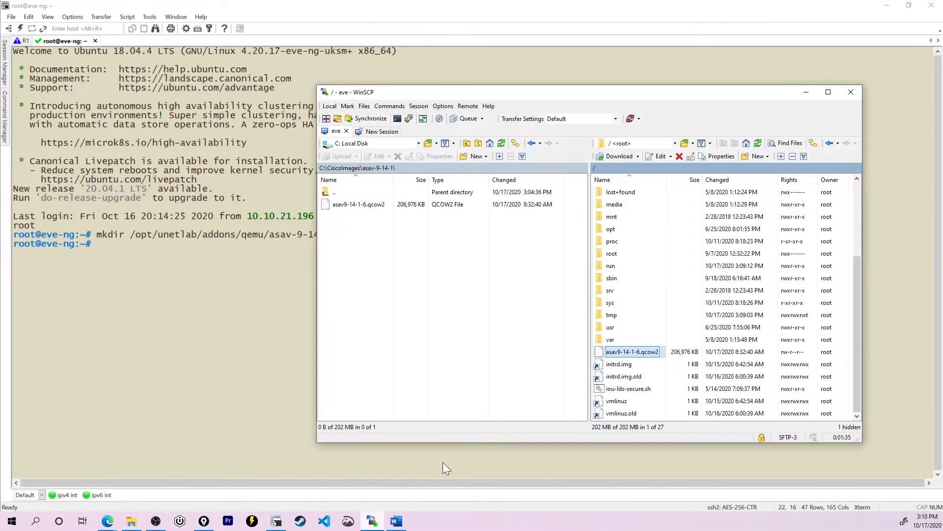
{"action": "mouse_move", "coordinate": [600, 256]}
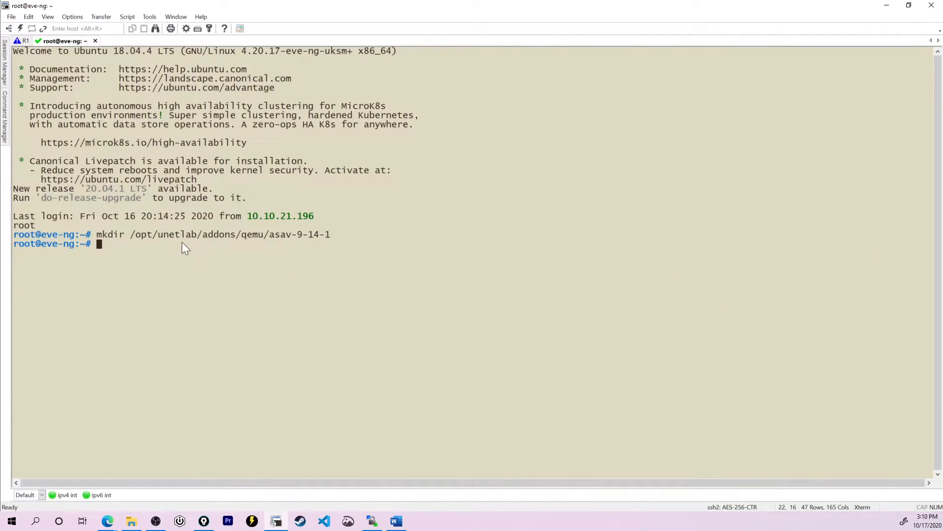
{"action": "type", "text": "mv"}
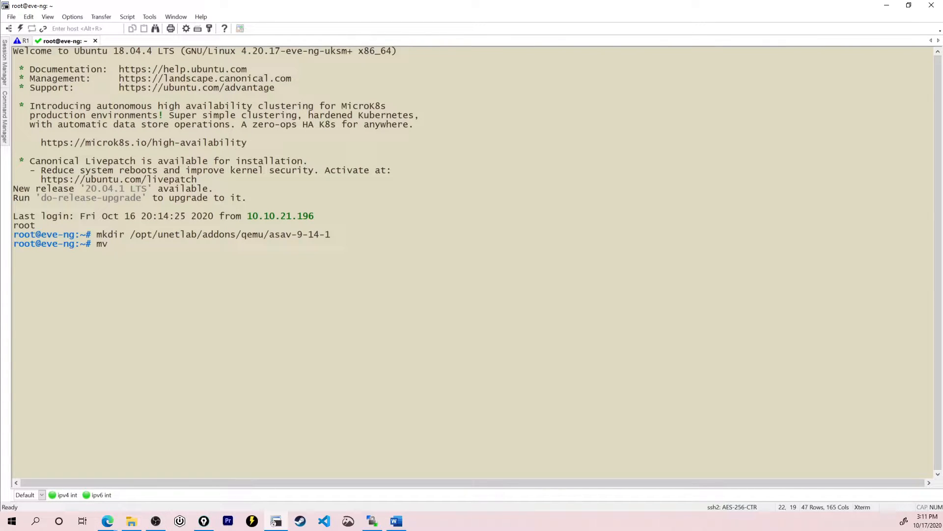
- Compose mv asav9-14-1-6.qcow2 /opt/unetlab/addons/qemu/asav-9-14-1/virtioa.qcow2 using the copied file name and folder path
{"action": "type", "text": "pwd"}
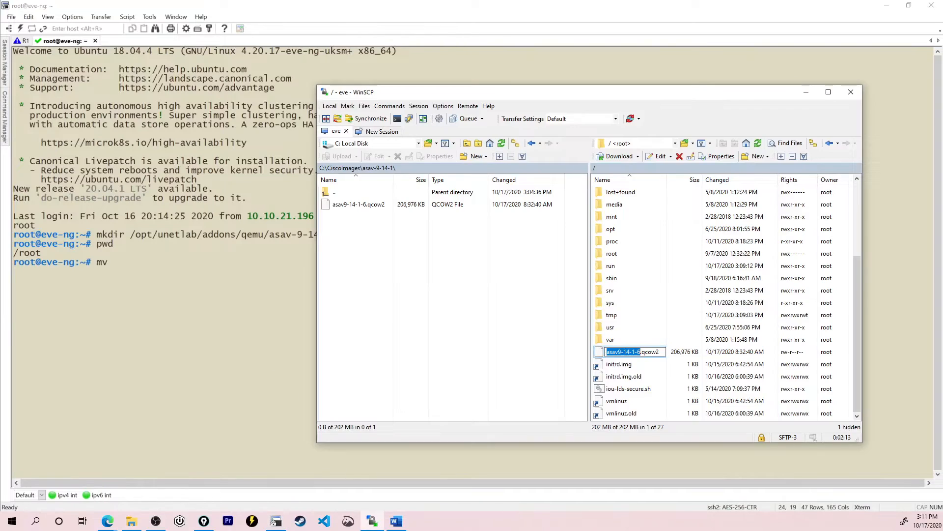
{"action": "right_click", "coordinate": [631, 352]}
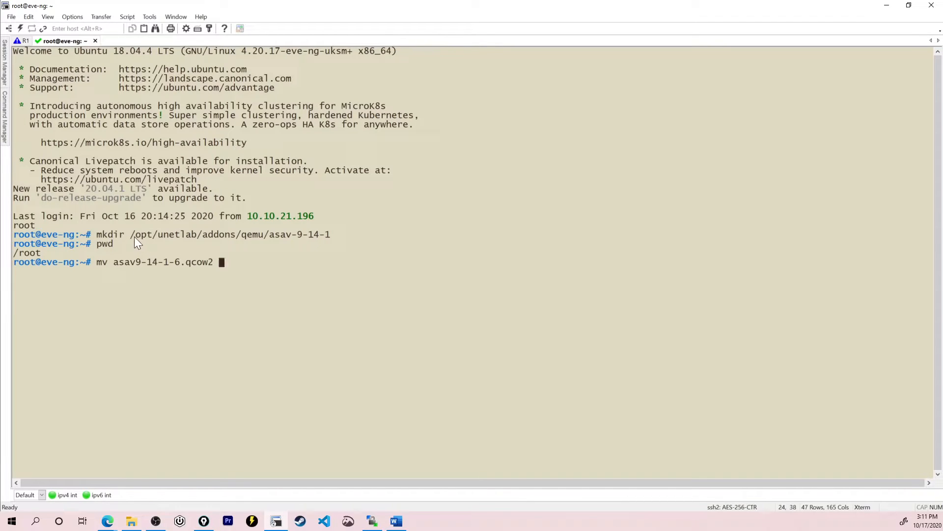
{"action": "left_click_drag", "start_coordinate": [129, 234], "coordinate": [330, 234]}
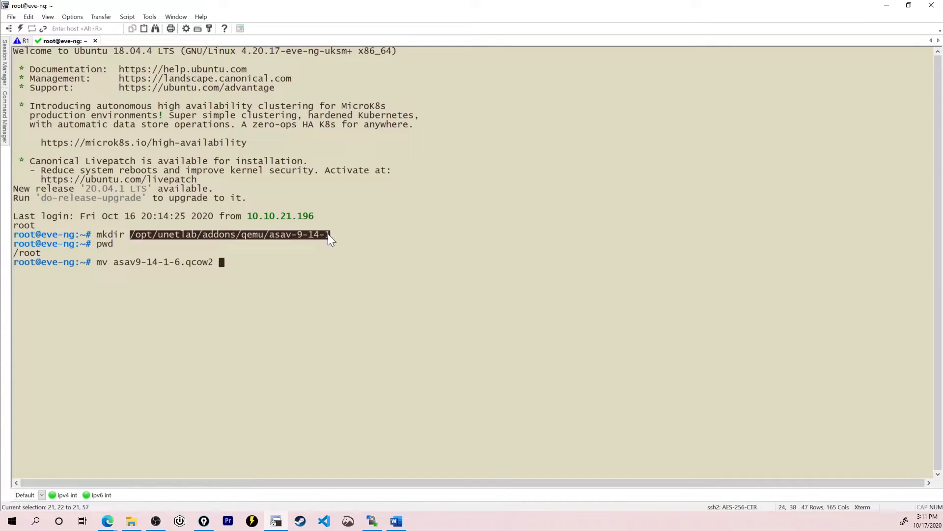
{"action": "type", "text": "/opt/unetlab/addons/qemu/asav-9-14-1"}
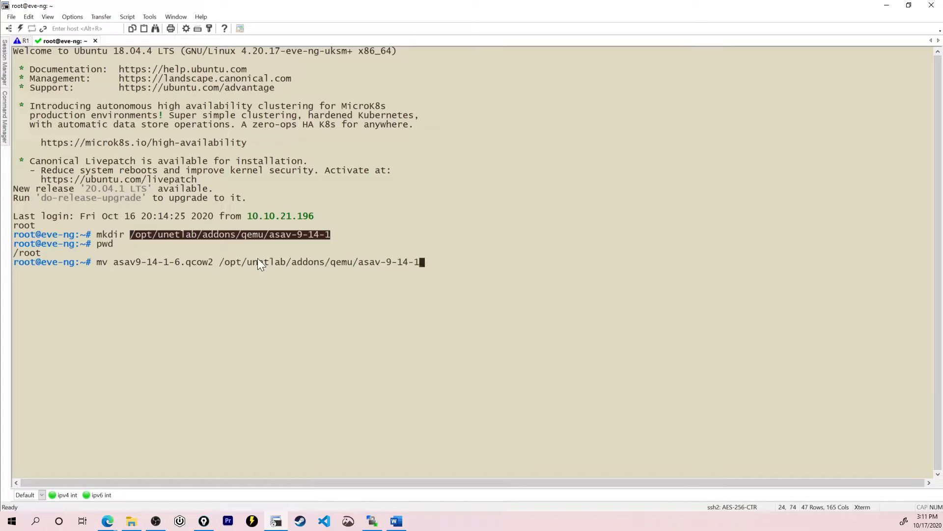
{"action": "type", "text": "/"}
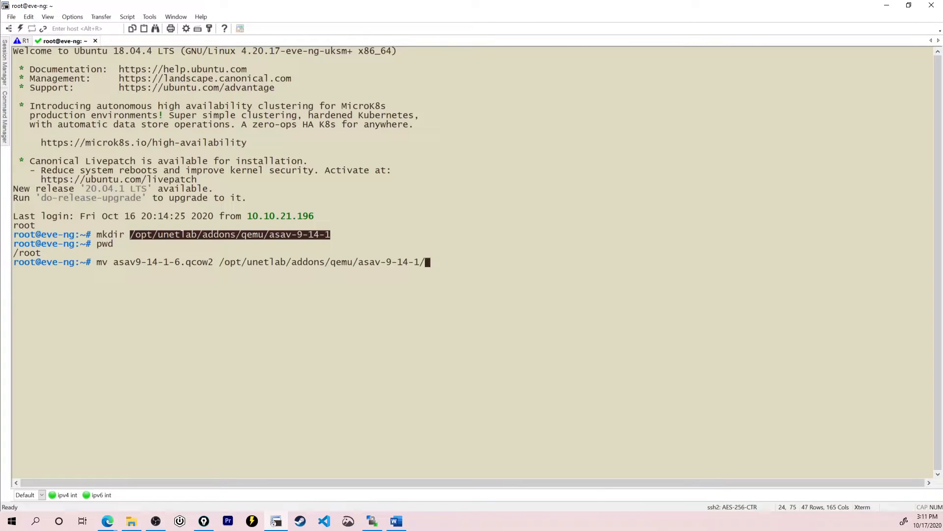
{"action": "type", "text": "virti"}
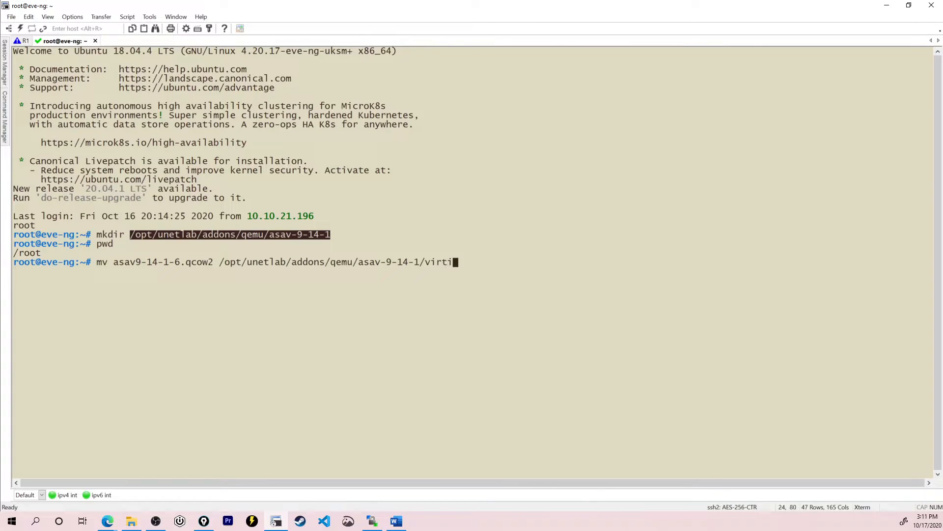
{"action": "type", "text": "oa.qco"}
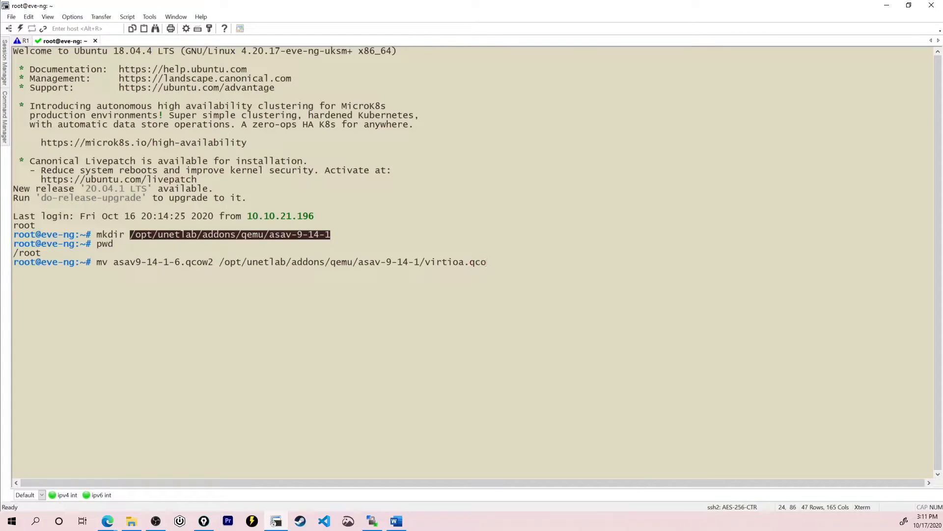
{"action": "type", "text": "w2"}
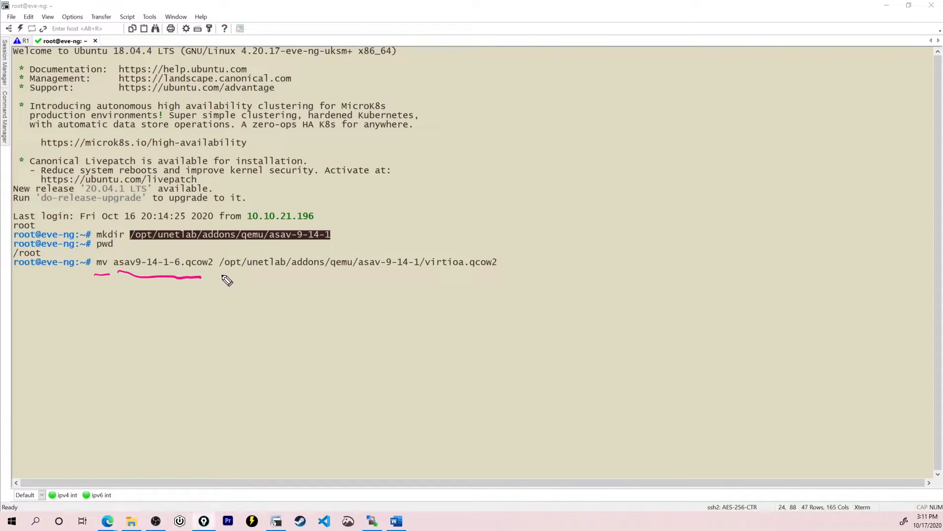
{"action": "left_click_drag", "start_coordinate": [222, 276], "coordinate": [415, 276]}
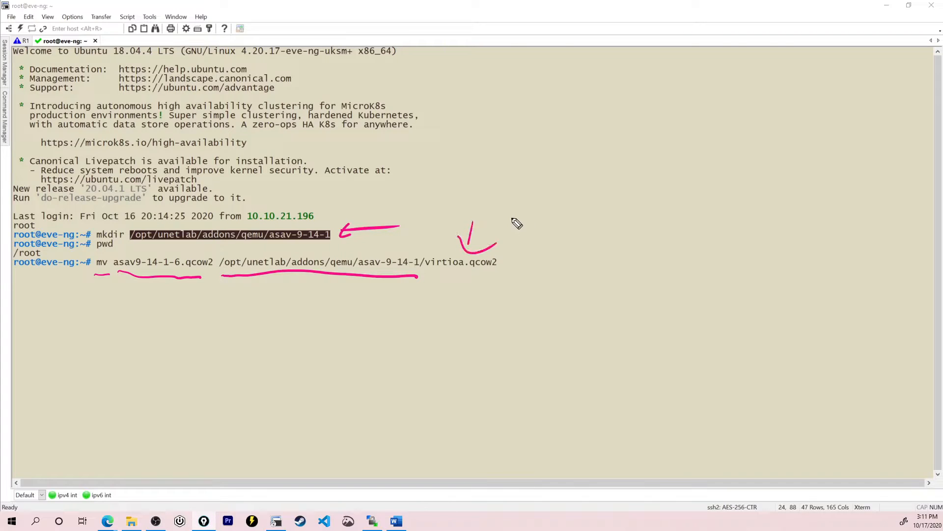
{"action": "mouse_move", "coordinate": [457, 280]}
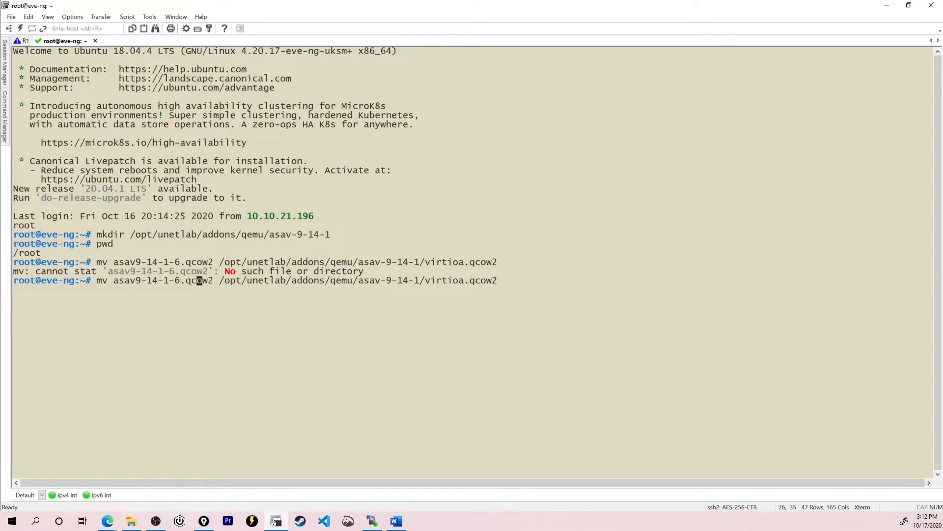
- Correct the source to /asav9-14-1-6.qcow2 so the move to virtioa.qcow2 succeeds
{"action": "type", "text": "/"}
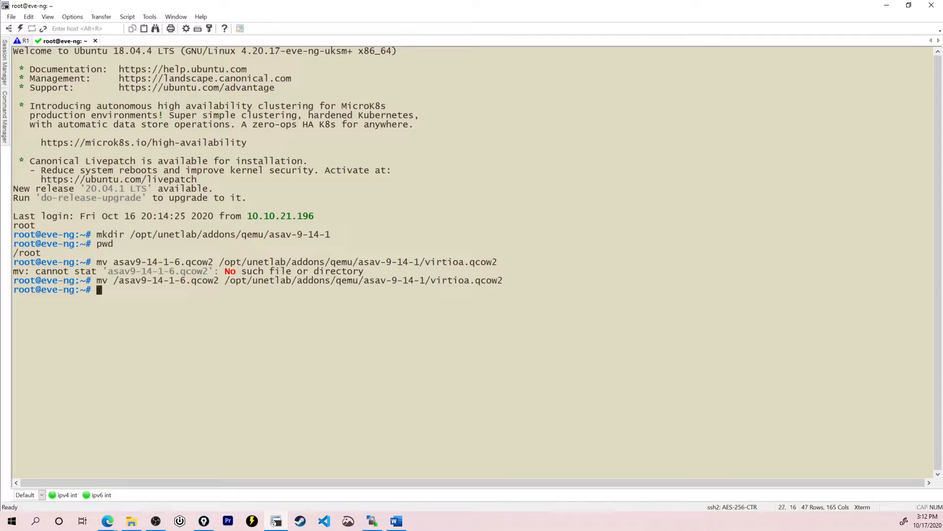
{"action": "mouse_move", "coordinate": [335, 303]}
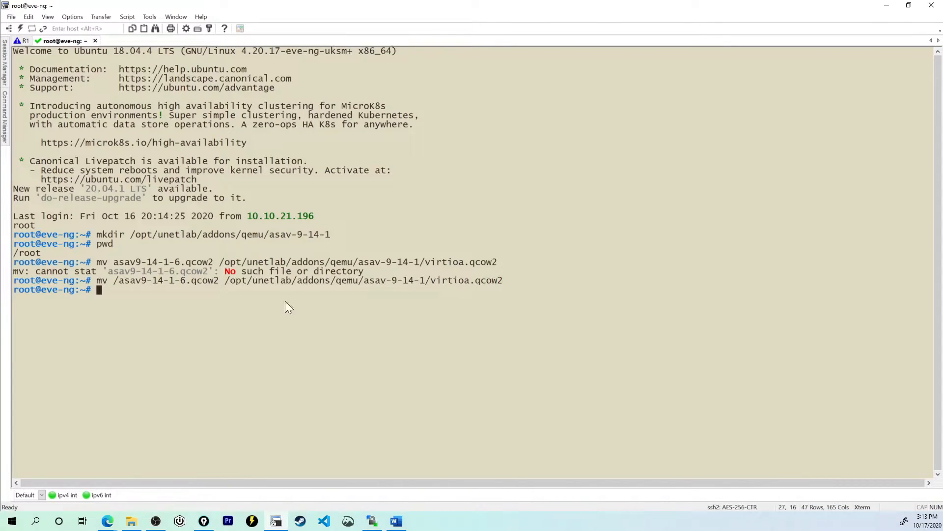
- Run apt-get update to refresh the EVE-NG server's package lists
{"action": "type", "text": "apt"}
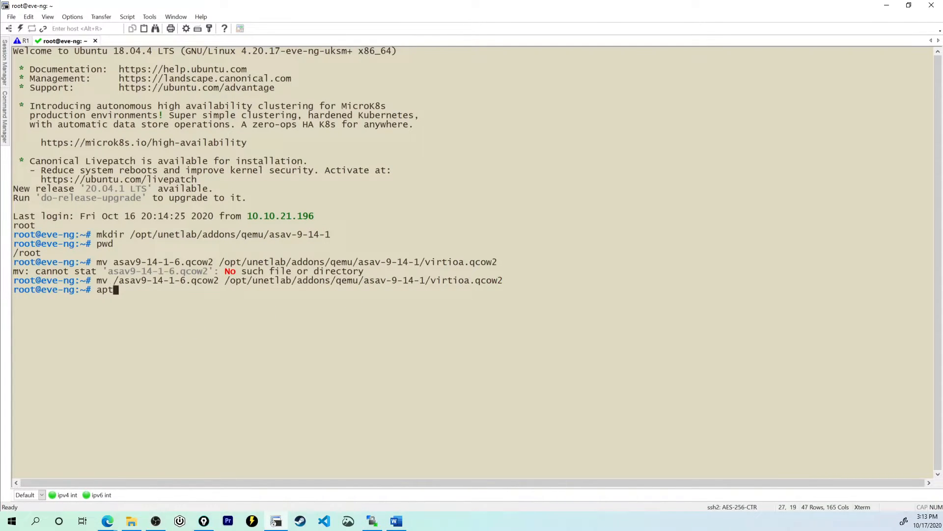
{"action": "type", "text": "-get update"}
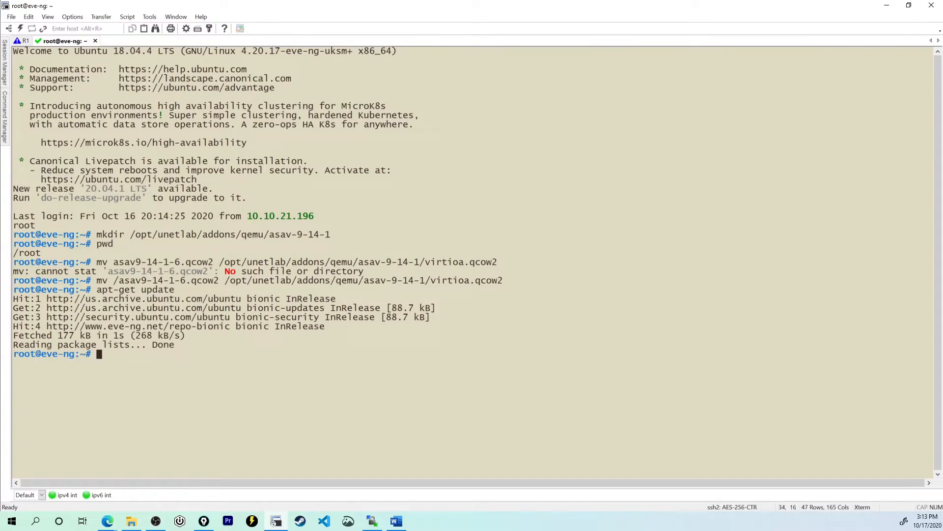
- Run apt-get install libguestfs-tools (already newest version) and start a cd command
{"action": "type", "text": "apt"}
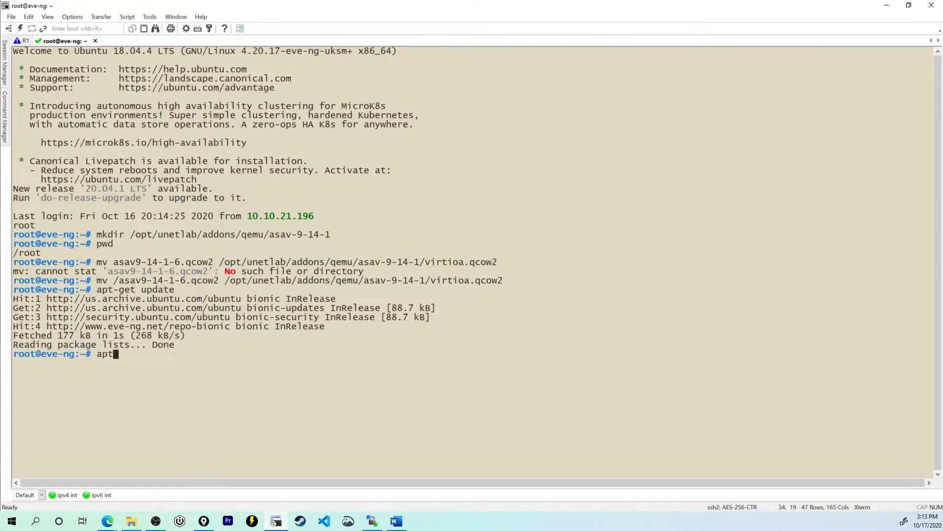
{"action": "type", "text": "-get inst"}
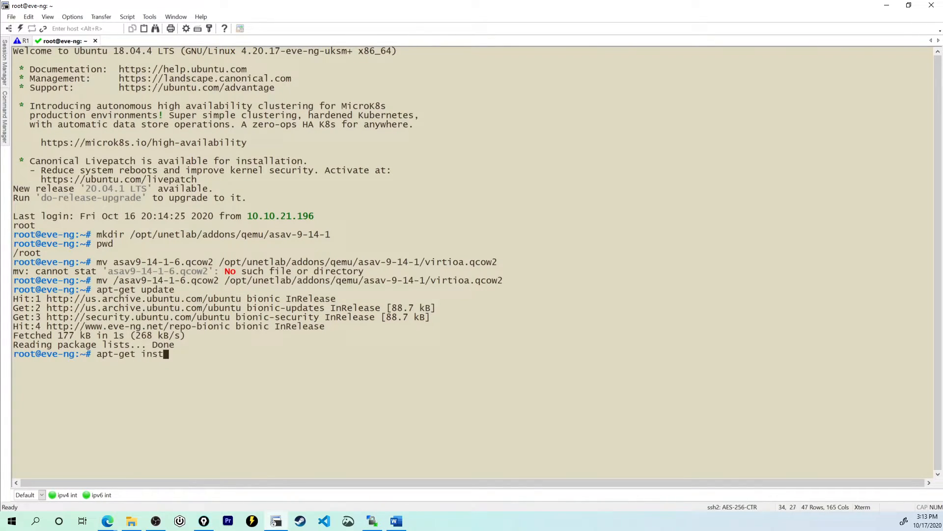
{"action": "type", "text": "all libgues"}
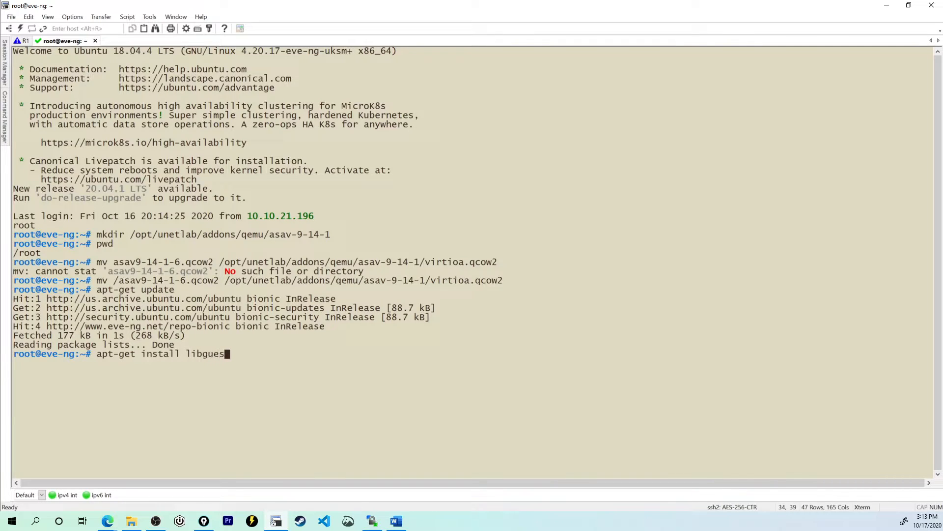
{"action": "type", "text": "tfs-tools"}
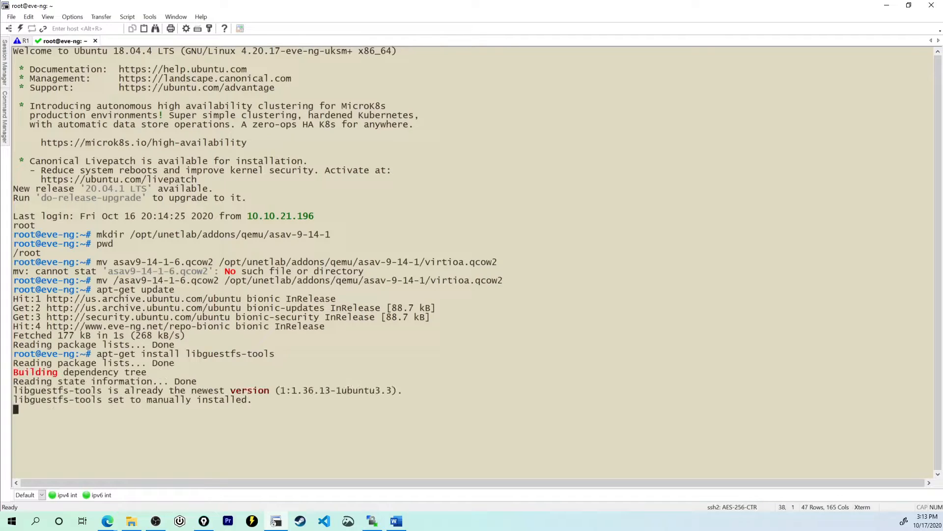
{"action": "type", "text": "cd"}
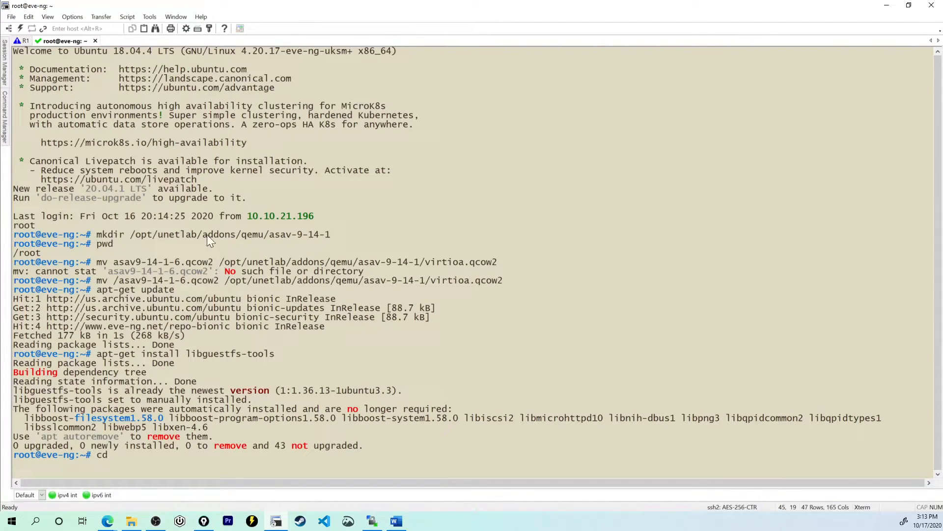
- Change into /opt/unetlab/addons/qemu/asav-9-14-1 and write guestfish -a virtioa.qcow2 at the prompt
{"action": "left_click_drag", "start_coordinate": [130, 234], "coordinate": [313, 234]}
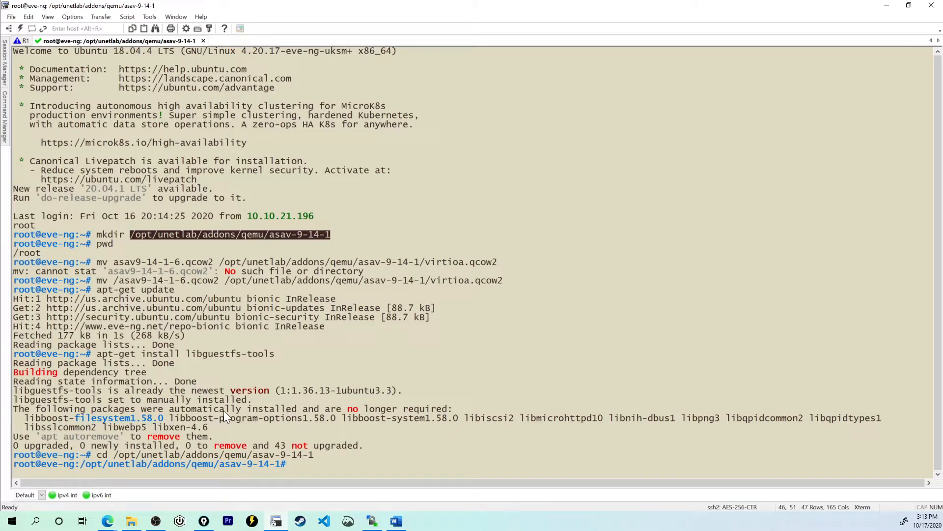
{"action": "type", "text": "guestfish -a virtioa.qcow2"}
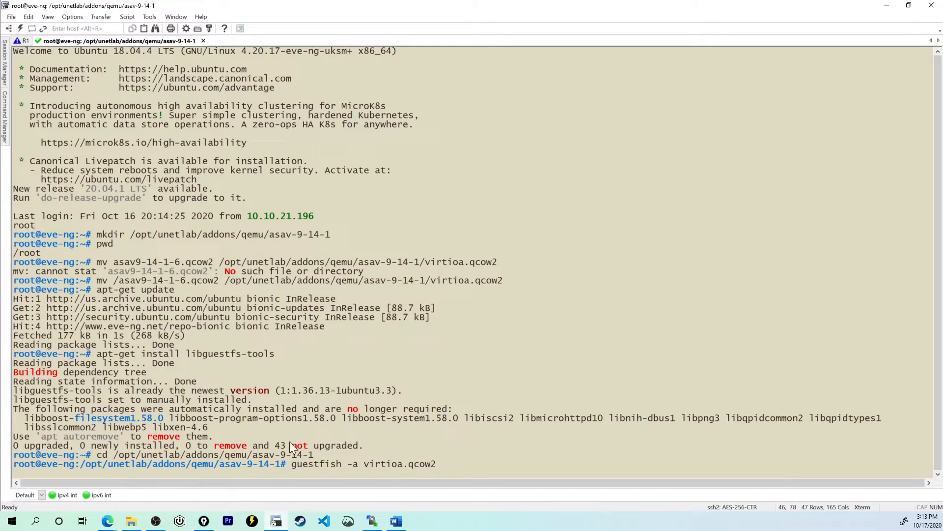
{"action": "mouse_move", "coordinate": [344, 438]}
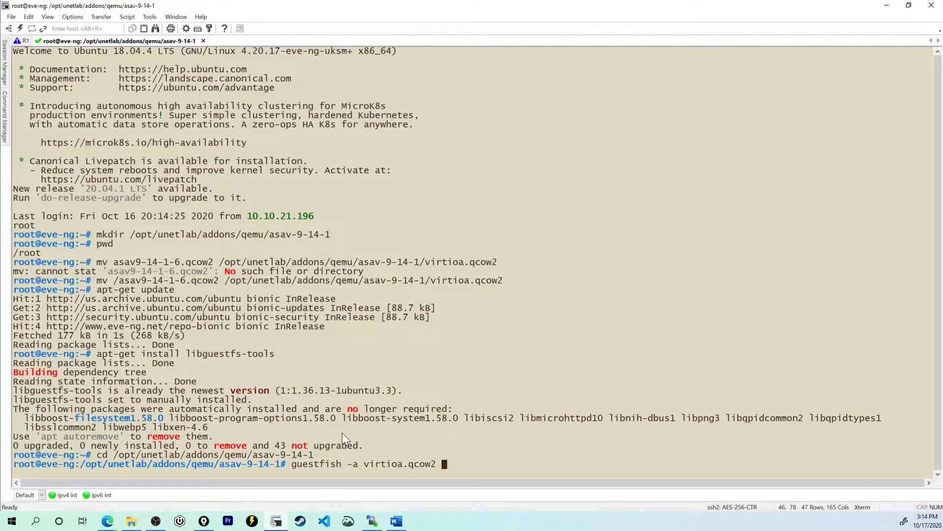
{"action": "mouse_move", "coordinate": [343, 471]}
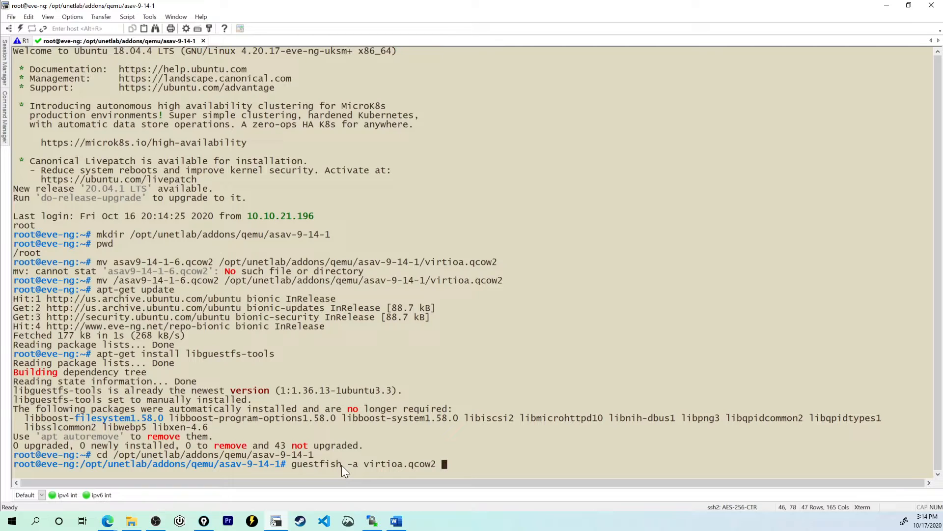
{"action": "mouse_move", "coordinate": [444, 439]}
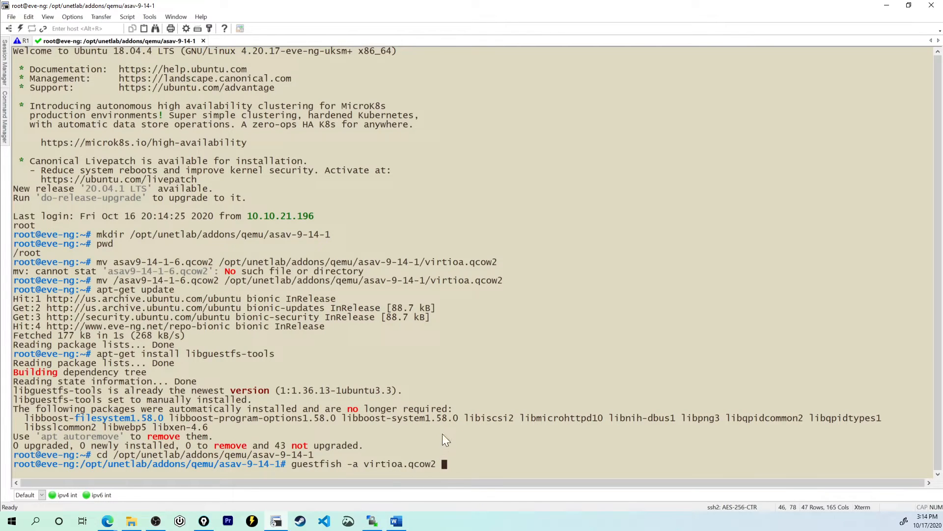
- Start guestfish on virtioa.qcow2, run it and mount /dev/sda2 as root
{"action": "key", "text": "Return"}
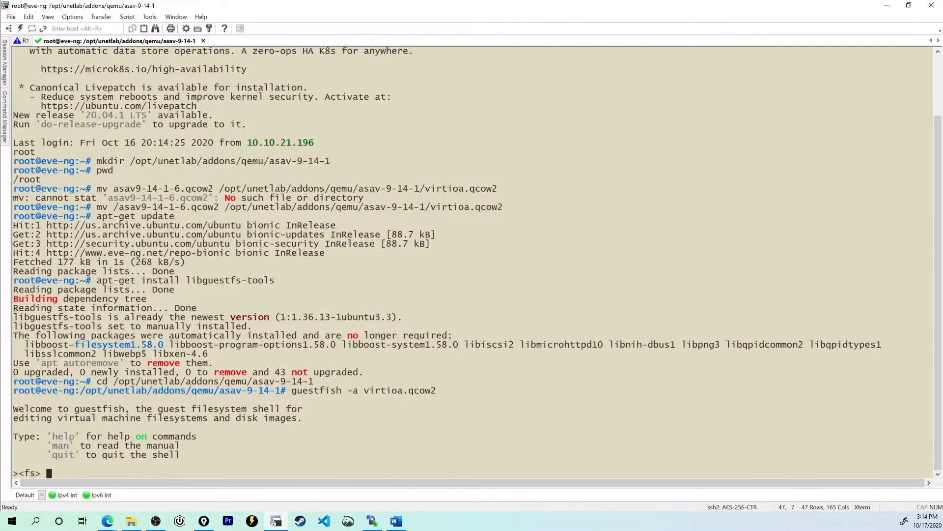
{"action": "type", "text": "run"}
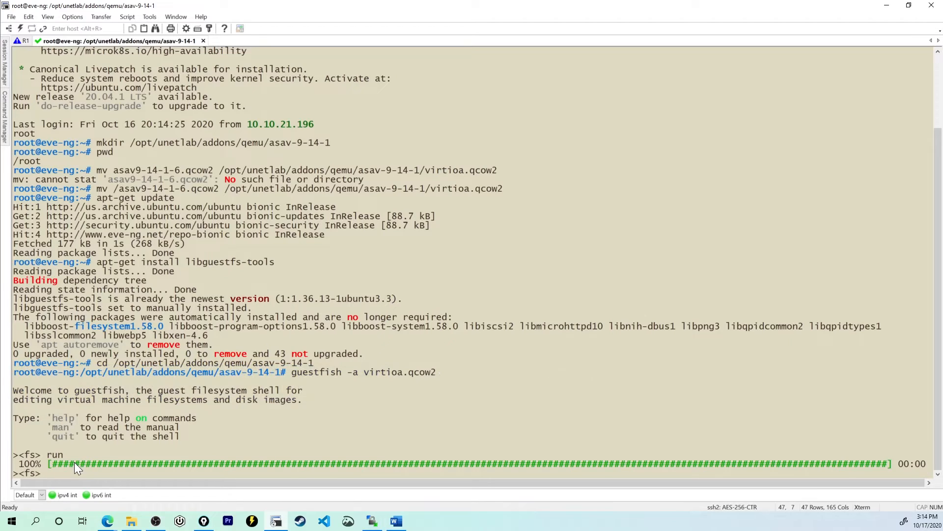
{"action": "type", "text": "mount"}
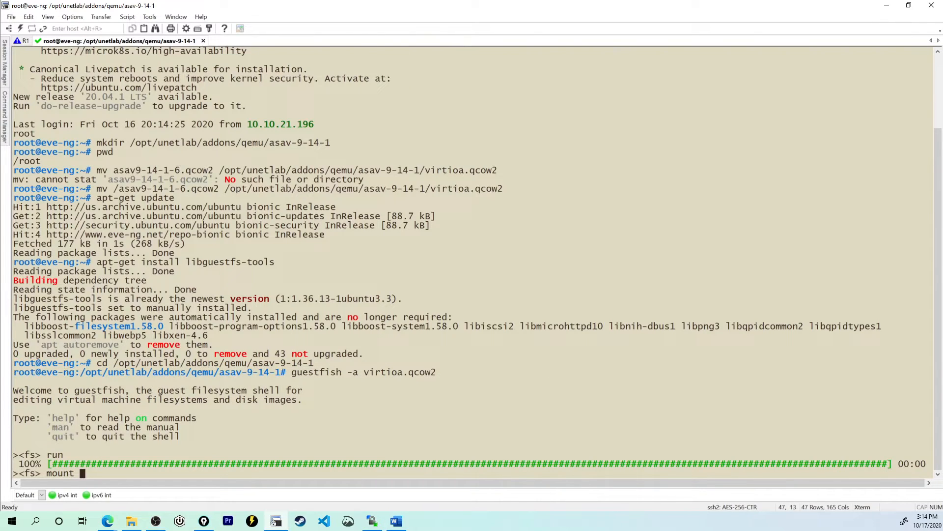
{"action": "type", "text": "/dev/sda2"}
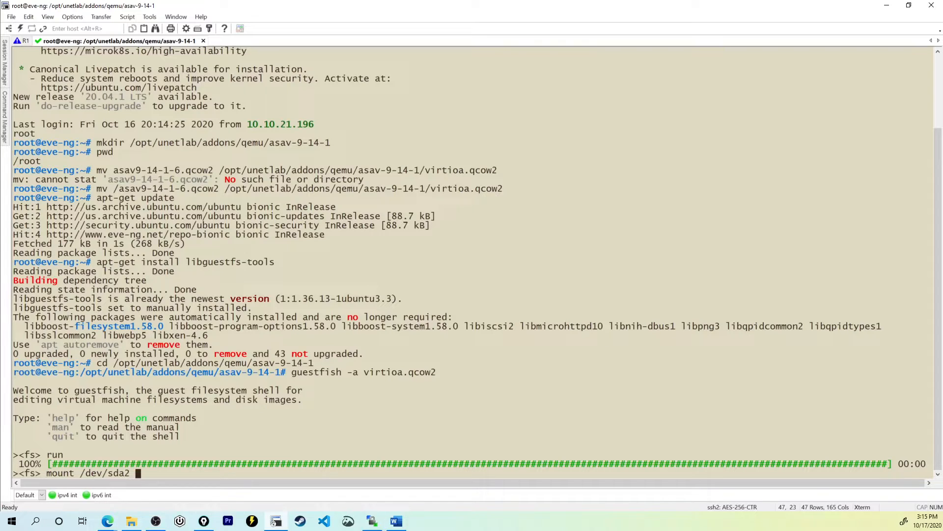
{"action": "key", "text": "Return"}
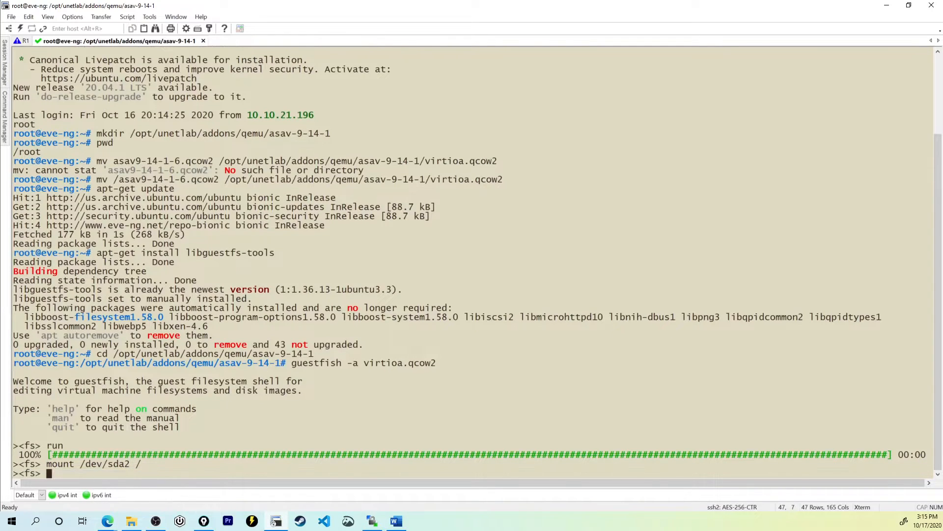
- Create /use_ttyS0 with touch, unmount / and exit guestfish
{"action": "type", "text": "touch"}
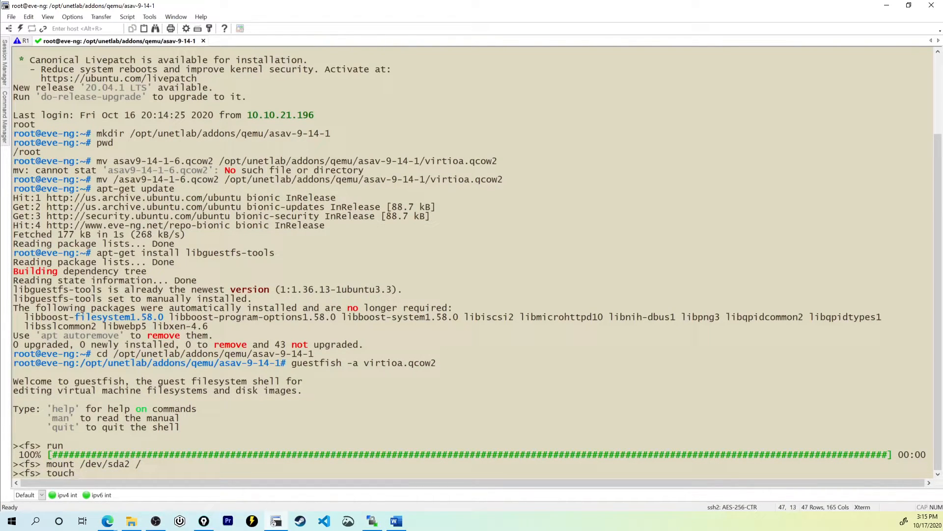
{"action": "type", "text": "/use"}
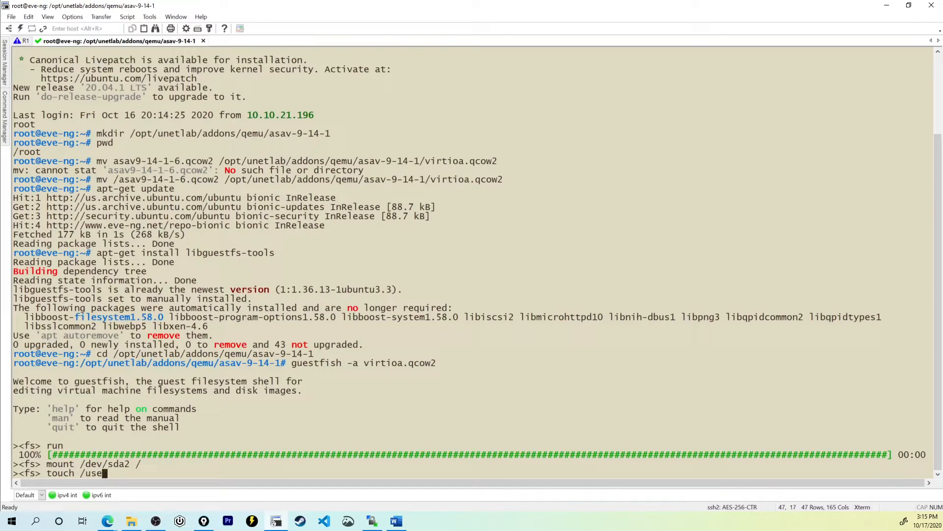
{"action": "type", "text": "_tt"}
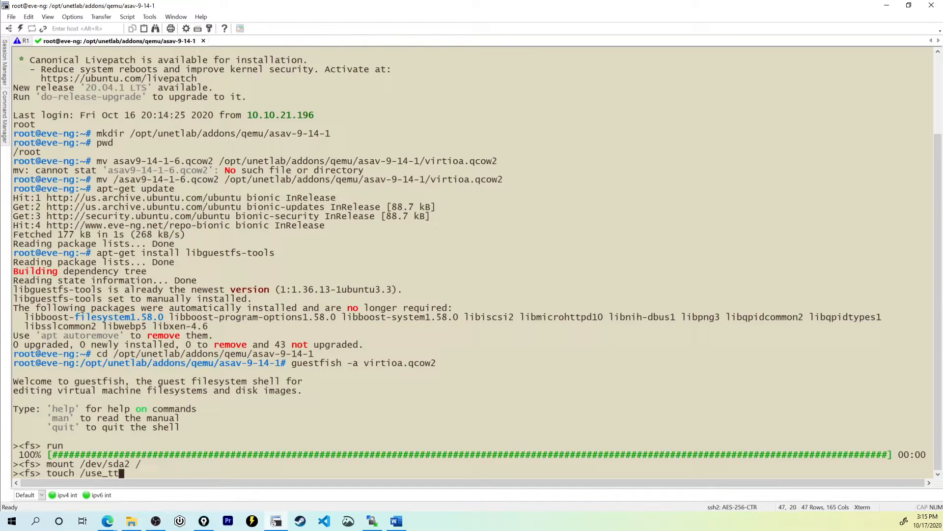
{"action": "type", "text": "yS0"}
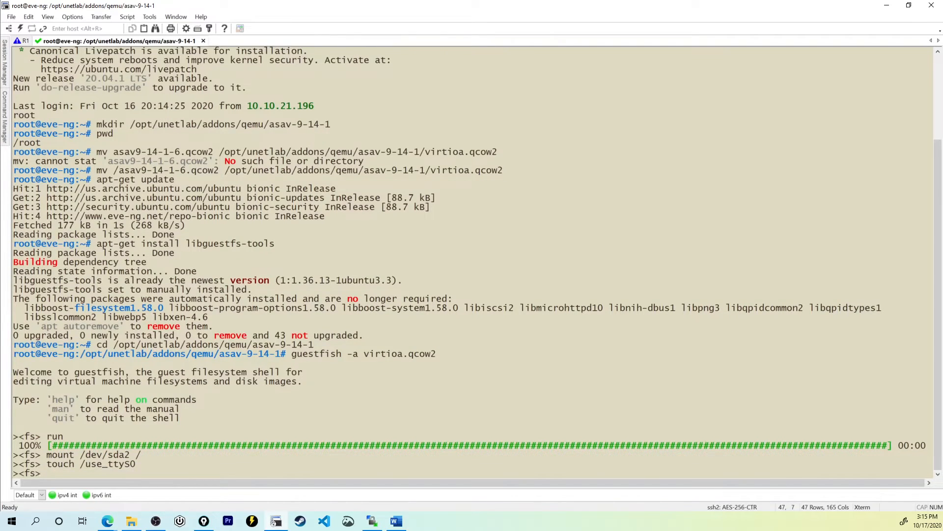
{"action": "type", "text": "umount /"}
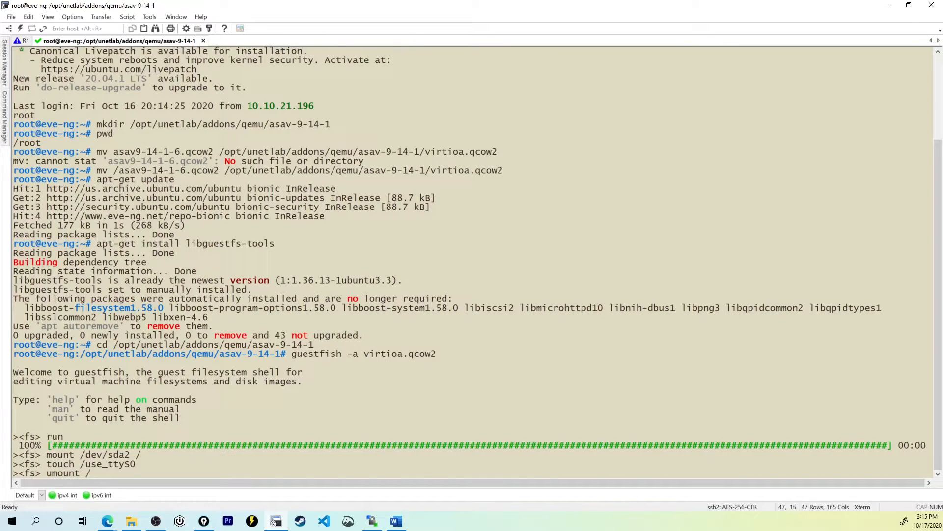
{"action": "type", "text": "exit"}
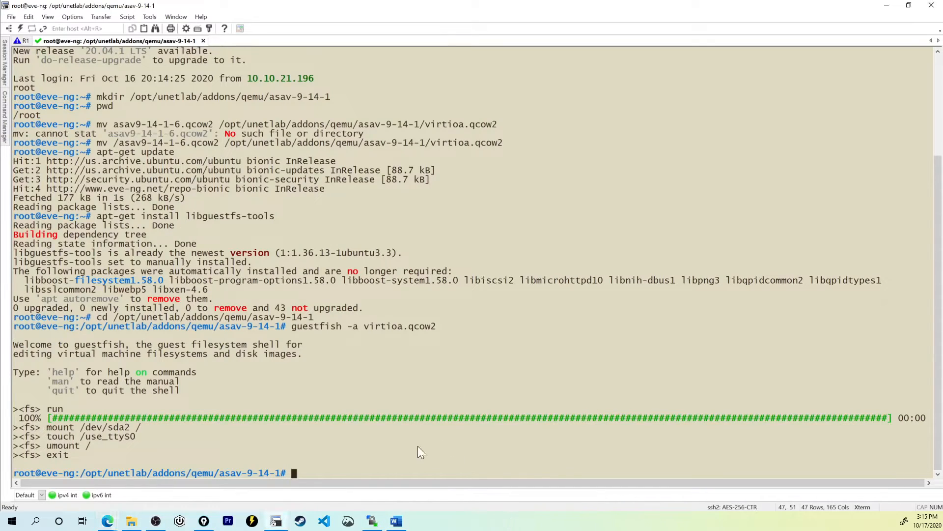
- Run /opt/unetlab/wrappers/unl_wrapper -a fixpermissions in the EVE-NG shell
{"action": "type", "text": "/opt/unetlab/wrappers/unl_wrapper -a fixpermissions"}
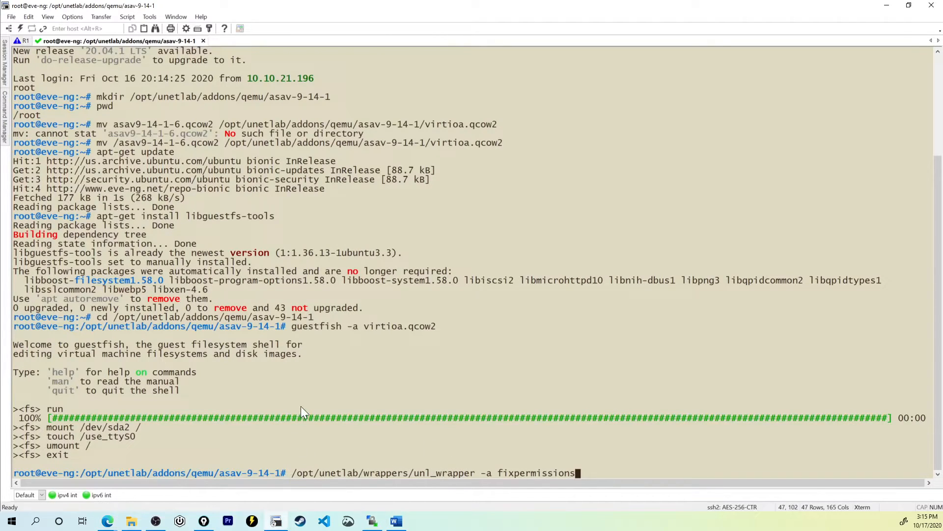
{"action": "mouse_move", "coordinate": [310, 412]}
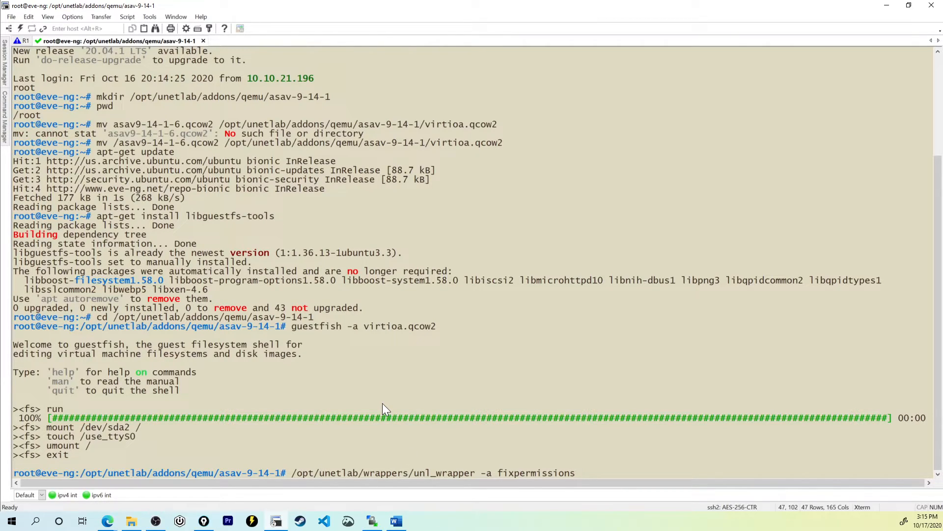
{"action": "mouse_move", "coordinate": [402, 461]}
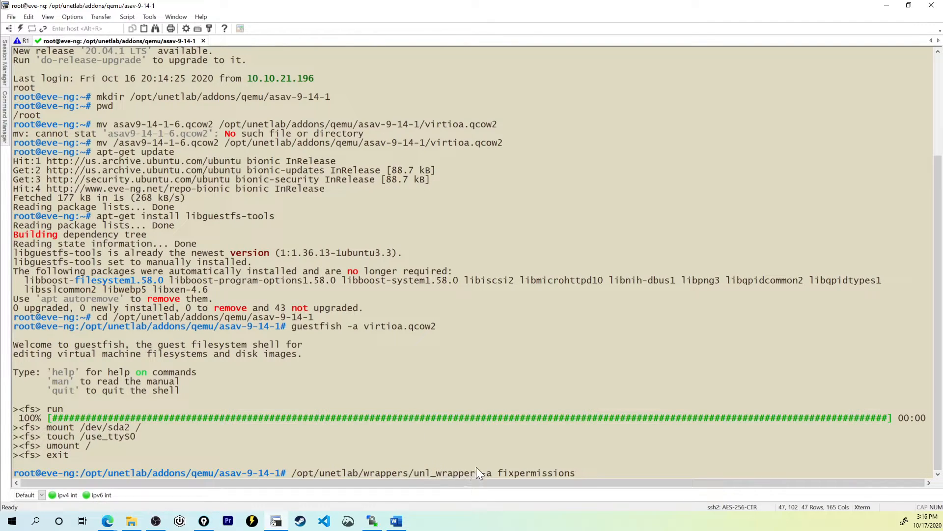
{"action": "mouse_move", "coordinate": [543, 377]}
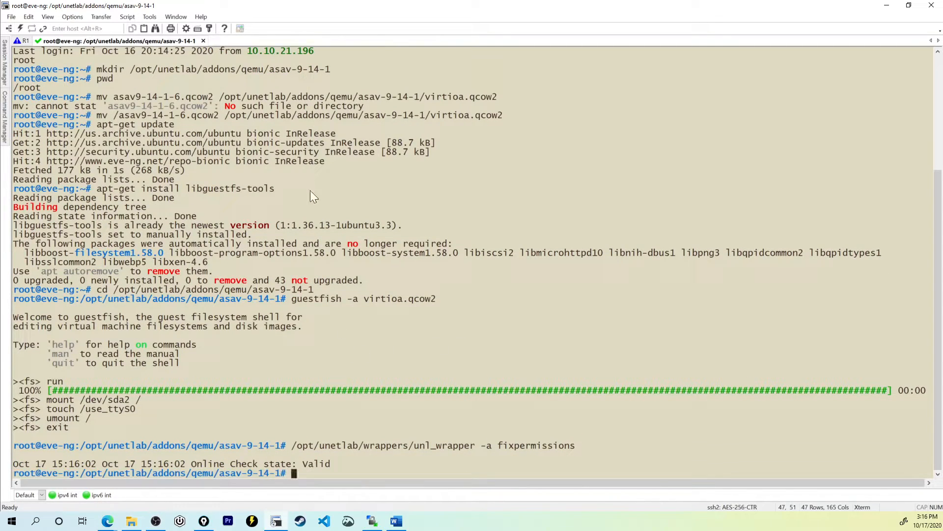
{"action": "mouse_move", "coordinate": [116, 516]}
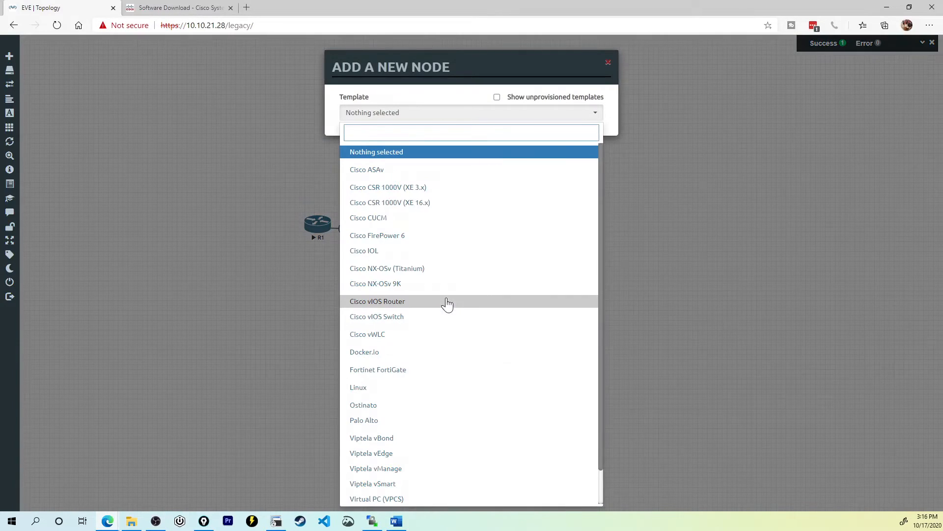
- Add a Cisco ASAv node with image asav-9-14-1 and save it into the lab
{"action": "left_click", "coordinate": [367, 169]}
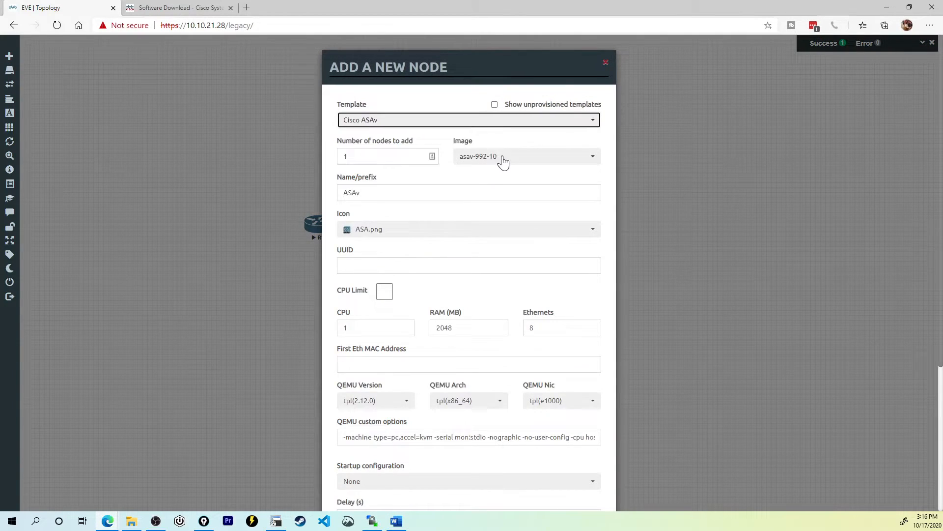
{"action": "left_click", "coordinate": [526, 156]}
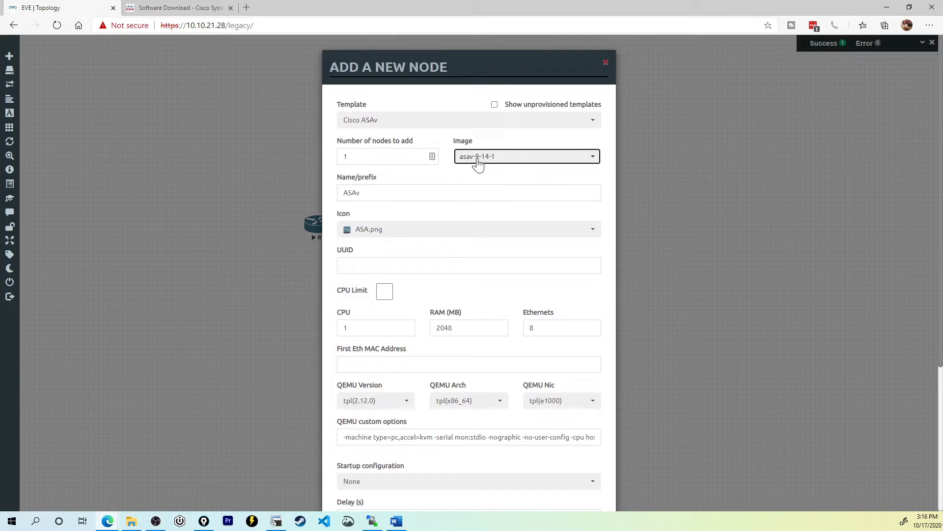
{"action": "mouse_move", "coordinate": [366, 306]}
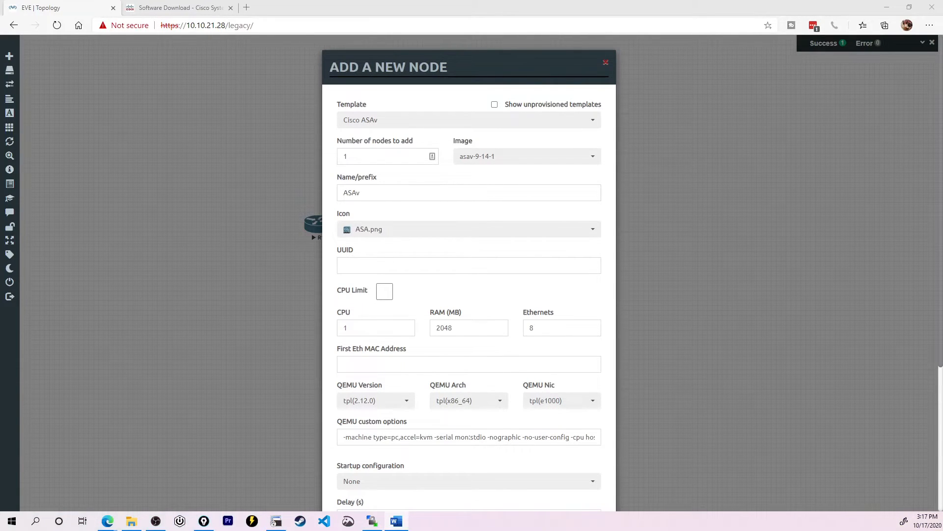
{"action": "scroll", "scroll_direction": "down", "scroll_amount": 3}
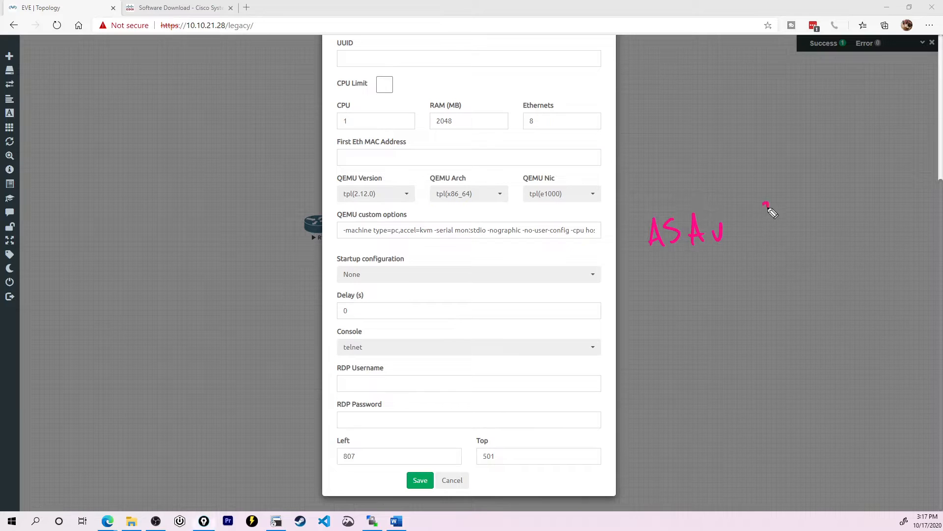
{"action": "left_click_drag", "start_coordinate": [764, 201], "coordinate": [836, 232]}
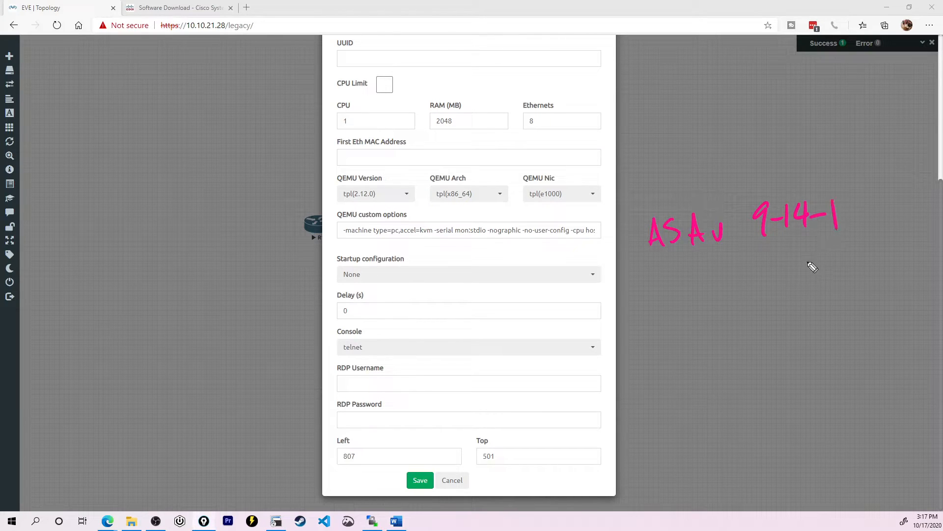
{"action": "mouse_move", "coordinate": [763, 258]}
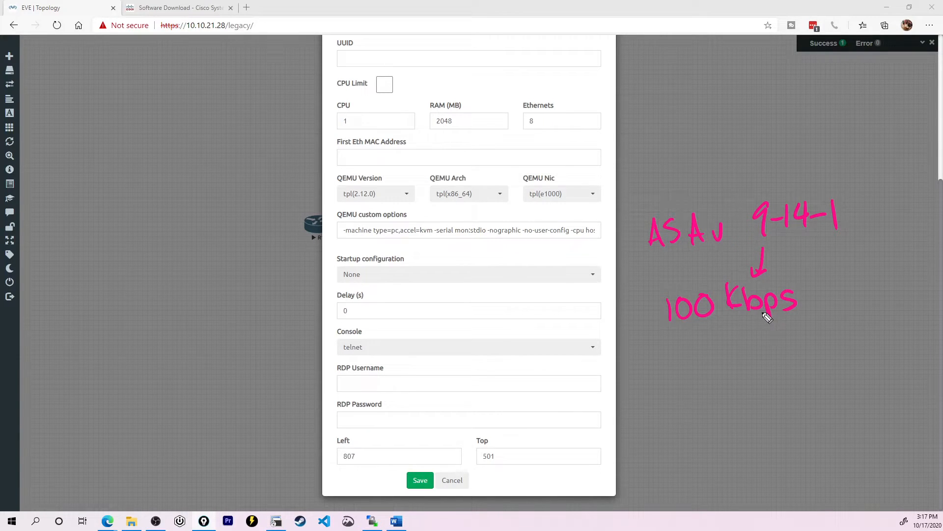
{"action": "mouse_move", "coordinate": [692, 348]}
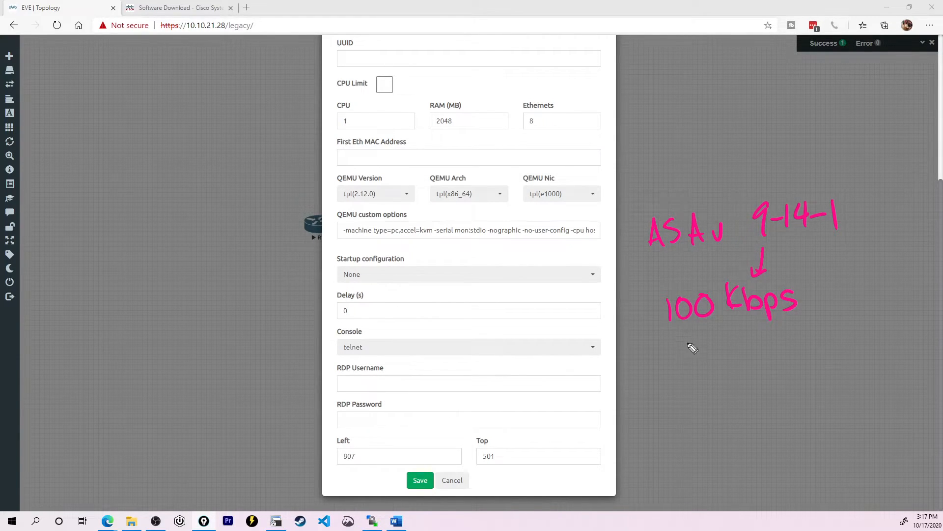
{"action": "mouse_move", "coordinate": [693, 352]}
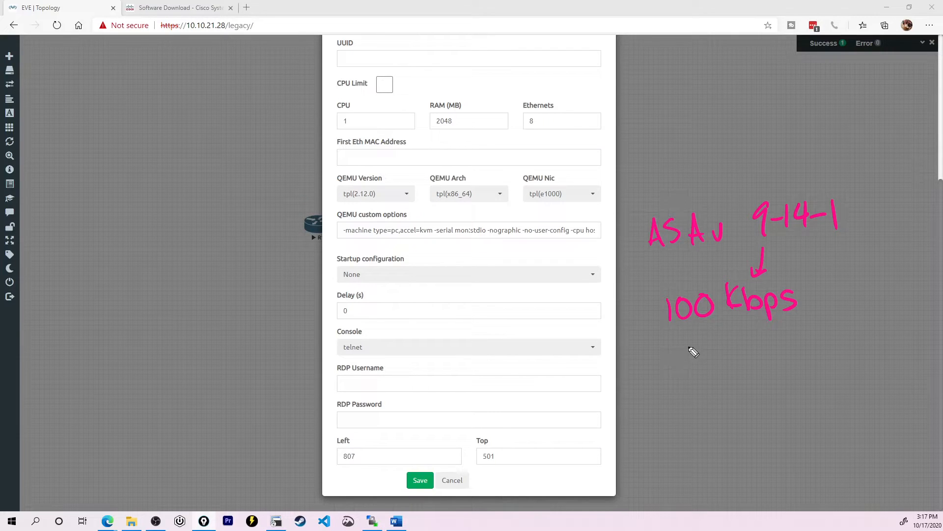
{"action": "left_click", "coordinate": [420, 480]}
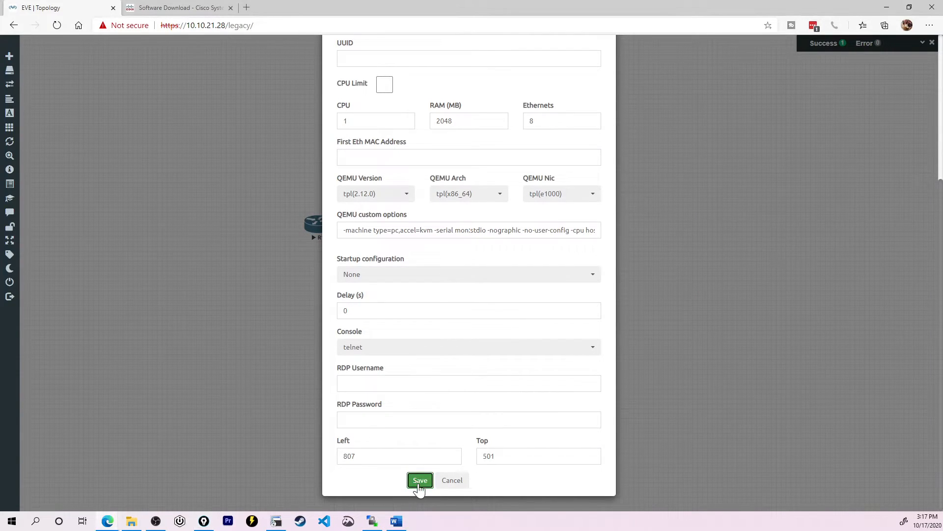
- Link ASAv Gi0/0 to SW1 e0/1, start the ASAv node and open its console
{"action": "left_click", "coordinate": [420, 480]}
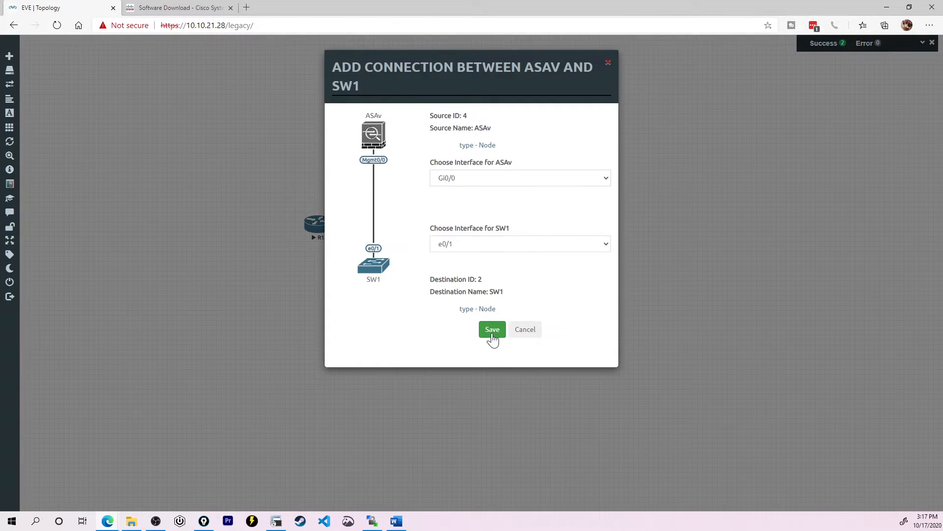
{"action": "left_click", "coordinate": [492, 329]}
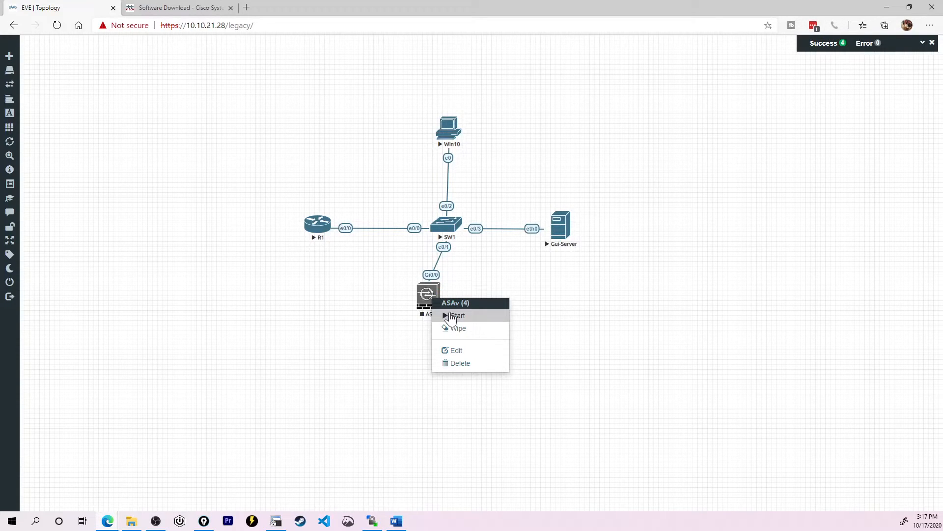
{"action": "left_click", "coordinate": [456, 316]}
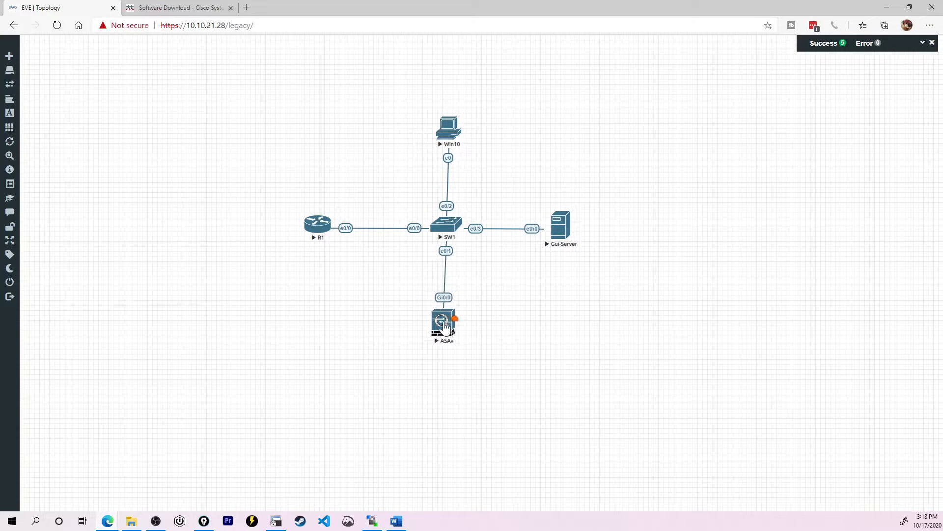
{"action": "double_click", "coordinate": [443, 324]}
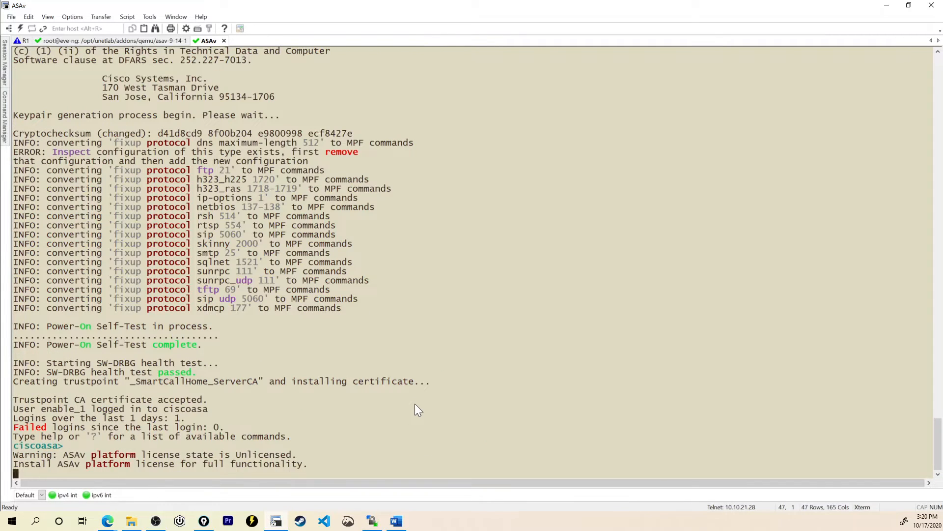
- Enable the ASAv, enter conf t declining anonymous reporting, and restore the console size
{"action": "type", "text": "en"}
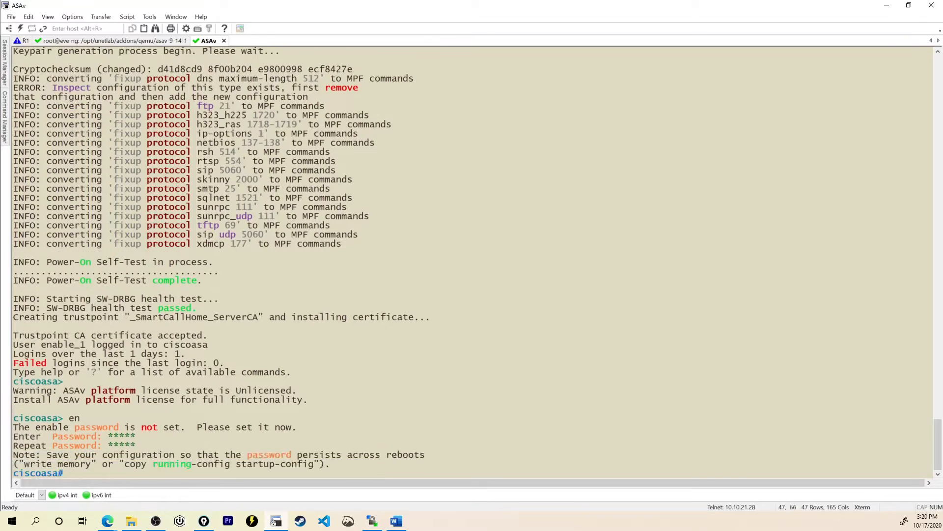
{"action": "type", "text": "conf t"}
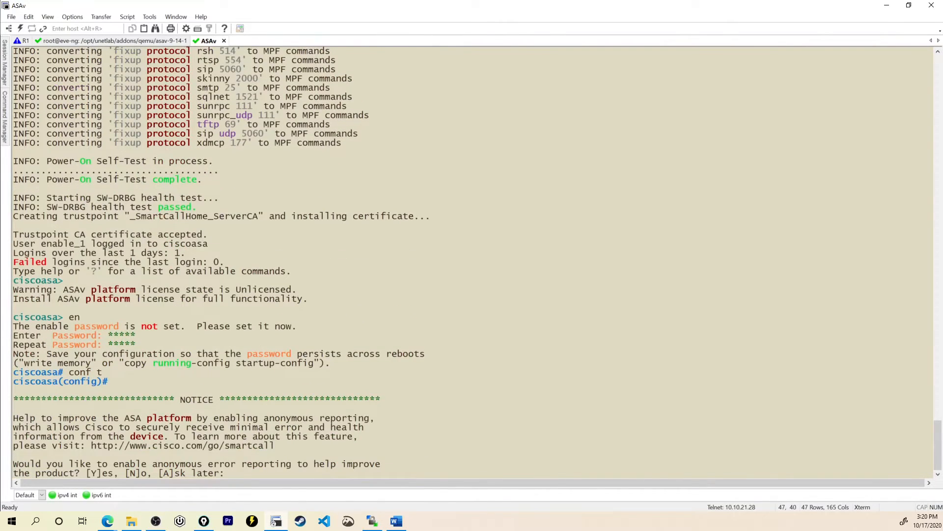
{"action": "type", "text": "N"}
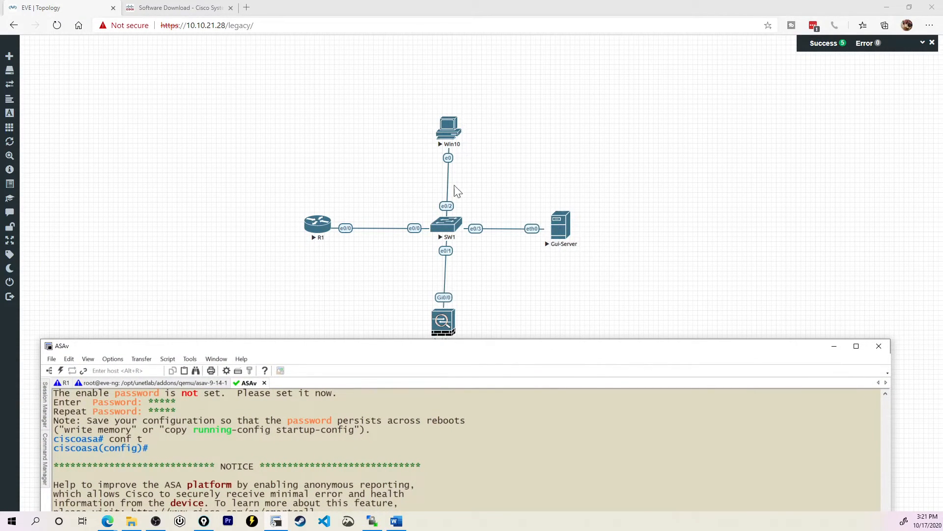
{"action": "left_click", "coordinate": [856, 346]}
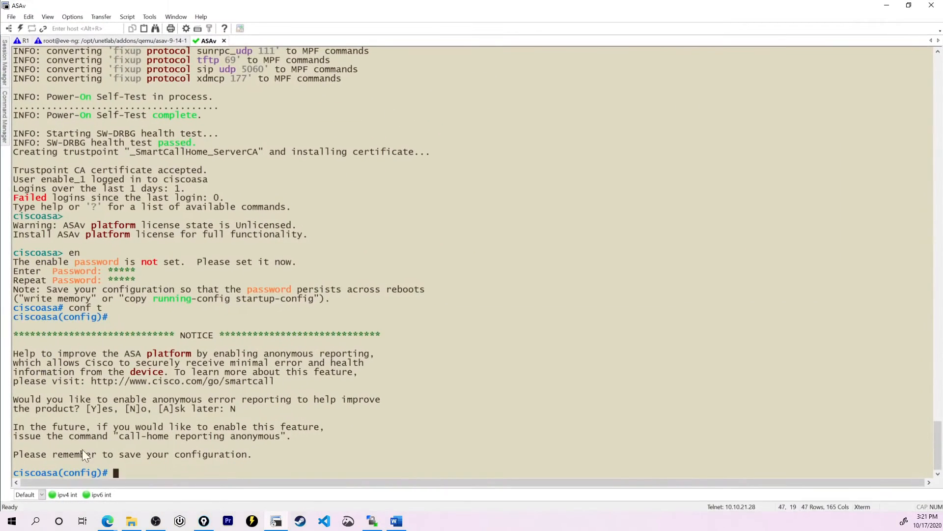
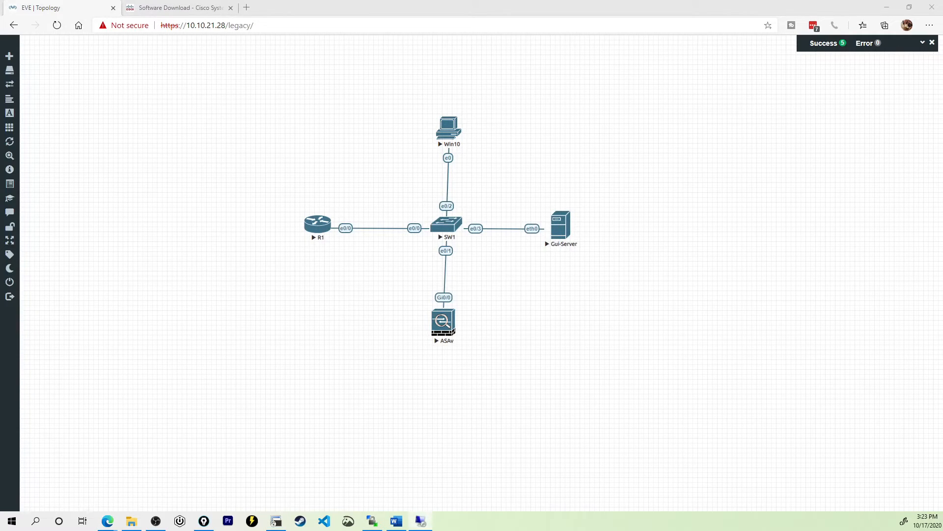
- Open Gui-Server's EVE-Desktop session and start entering the firewall's address in Firefox
{"action": "double_click", "coordinate": [560, 226]}
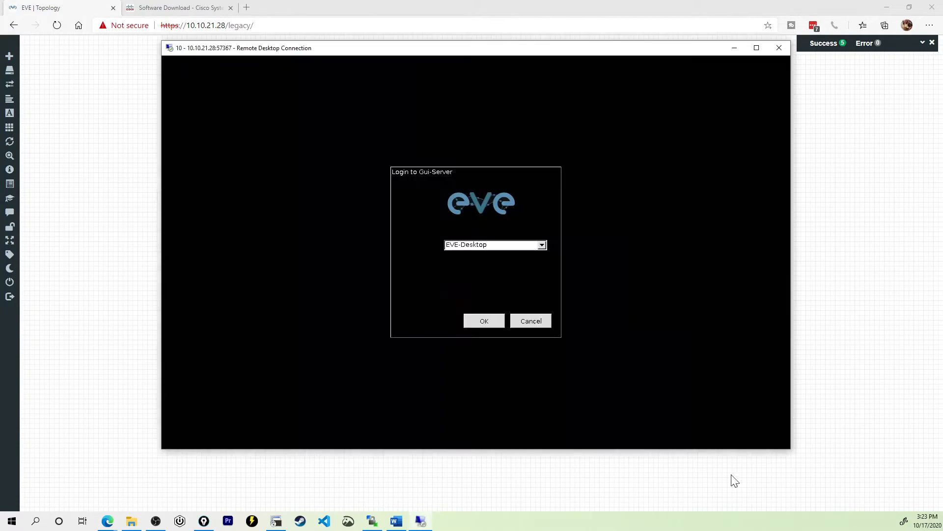
{"action": "left_click", "coordinate": [484, 321]}
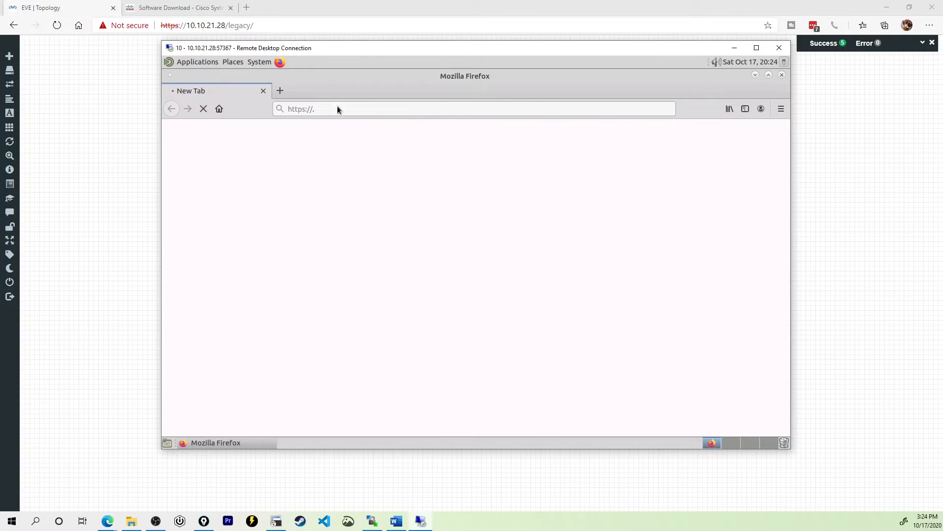
{"action": "left_click", "coordinate": [363, 108]}
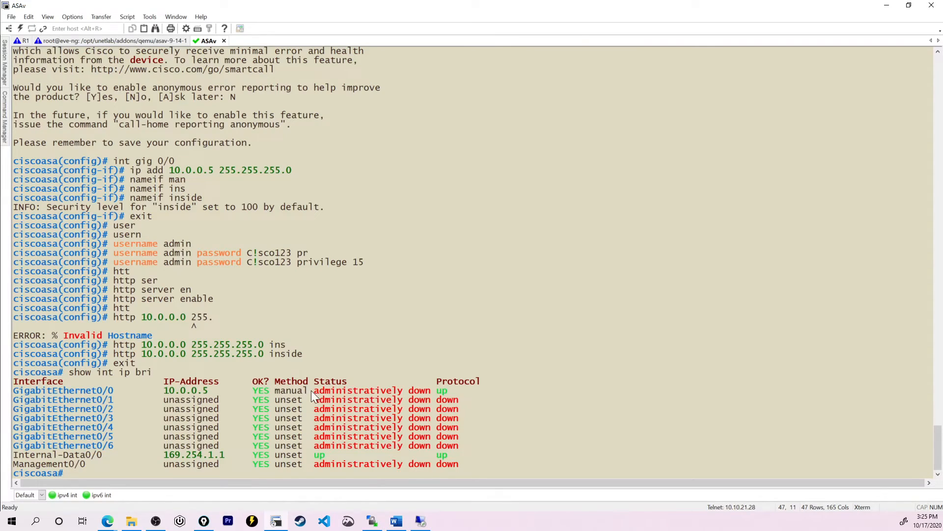
- Bring up GigabitEthernet0/0 on the ASAv with no shut so Gui-Server can ping 10.0.0.5
{"action": "left_click_drag", "start_coordinate": [310, 390], "coordinate": [431, 389]}
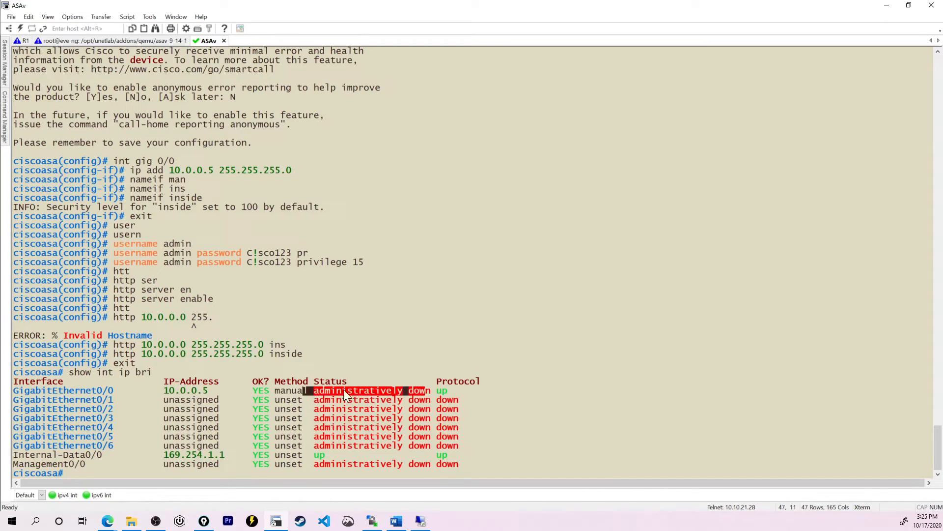
{"action": "type", "text": "conf t"}
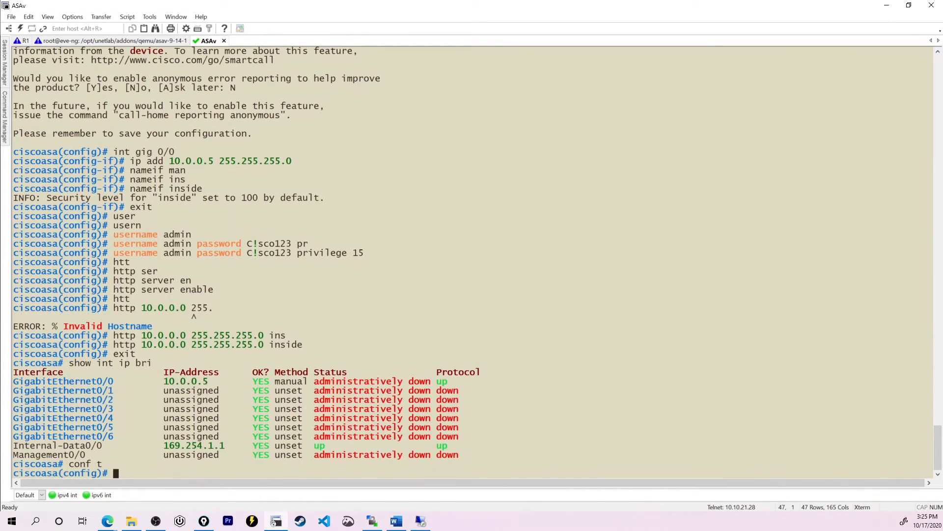
{"action": "type", "text": "int gig 0/0"}
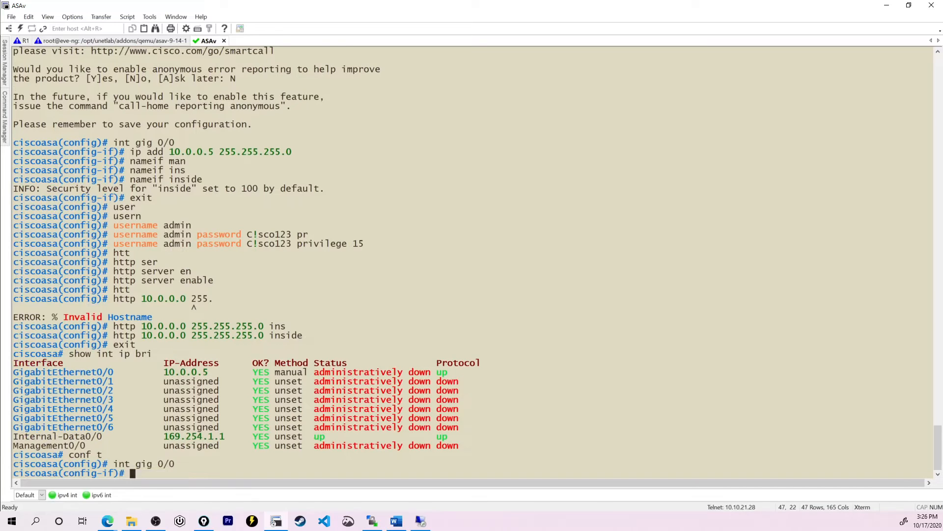
{"action": "type", "text": "no shut"}
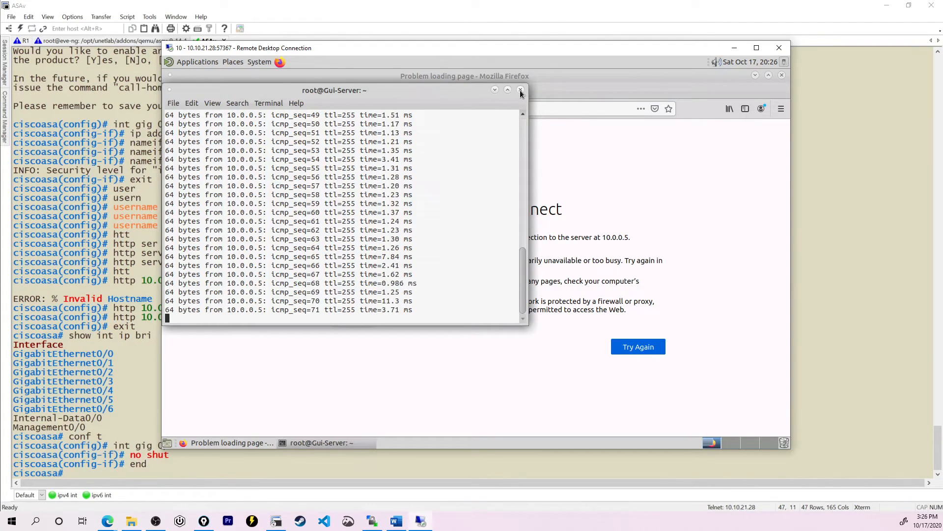
{"action": "left_click", "coordinate": [520, 90]}
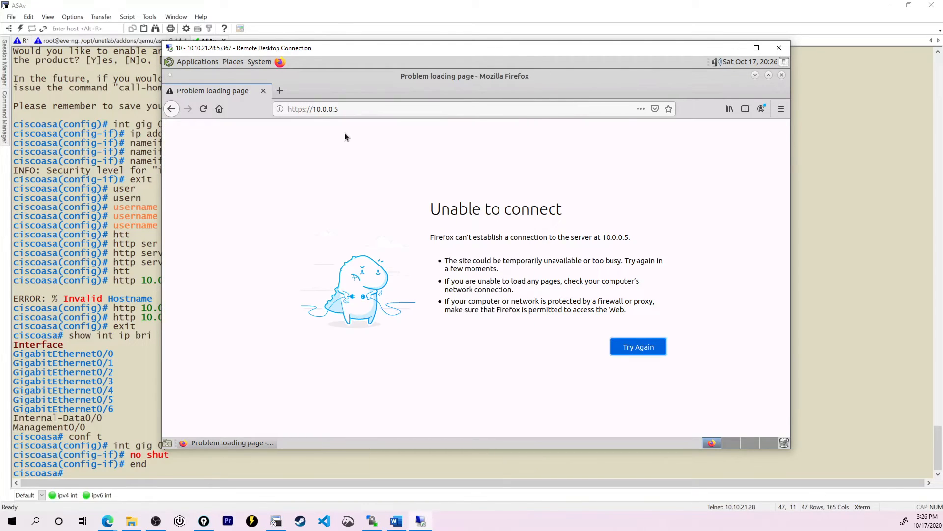
{"action": "left_click", "coordinate": [332, 109]}
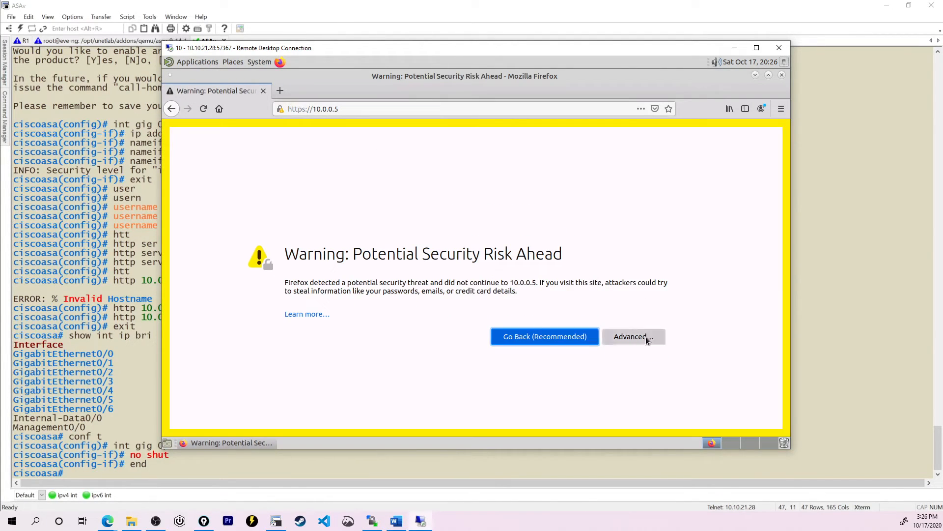
{"action": "left_click", "coordinate": [634, 336]}
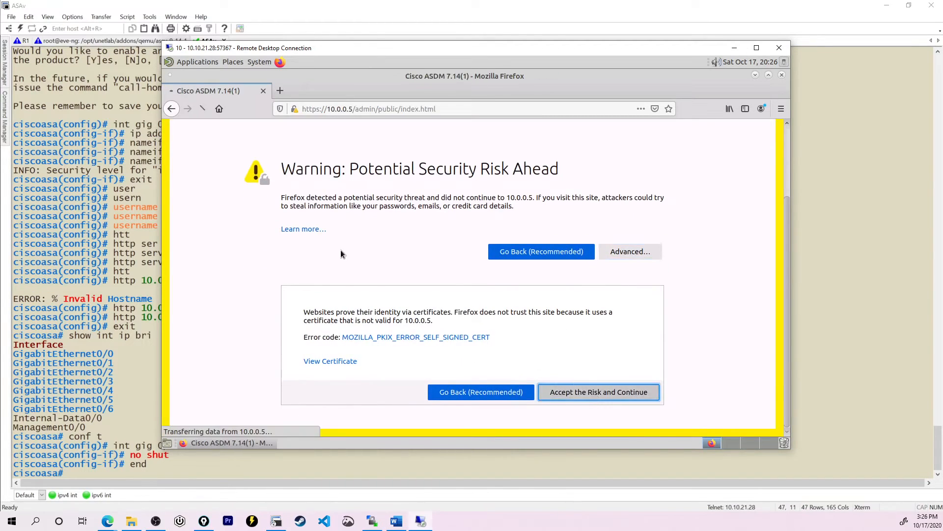
{"action": "left_click", "coordinate": [599, 392]}
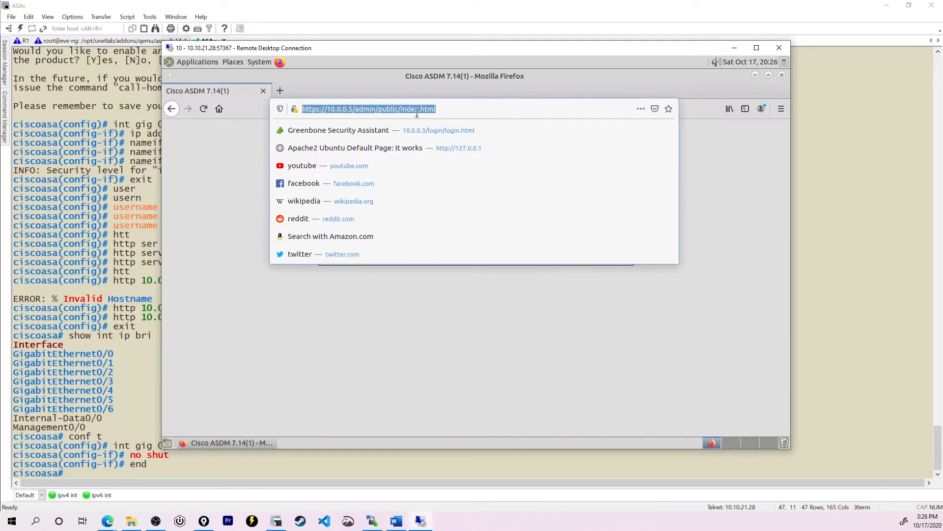
{"action": "left_click", "coordinate": [401, 109]}
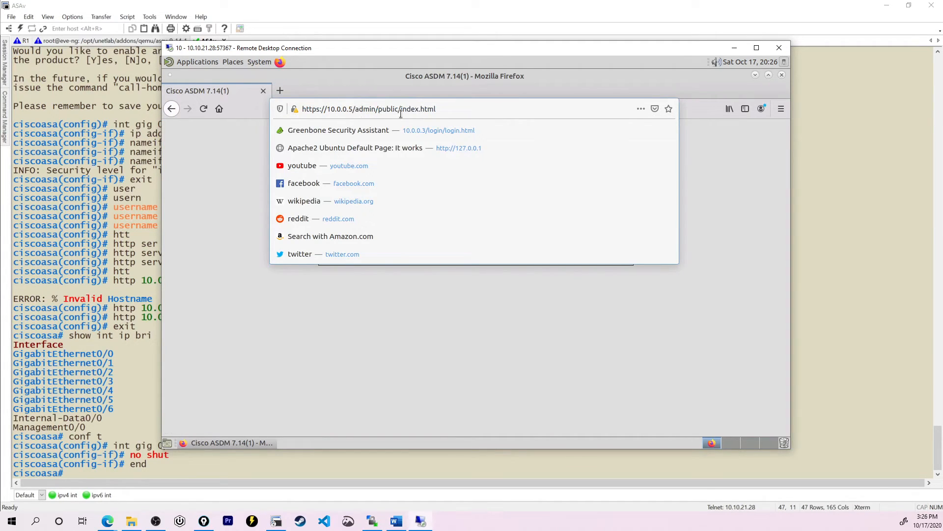
{"action": "double_click", "coordinate": [416, 109]}
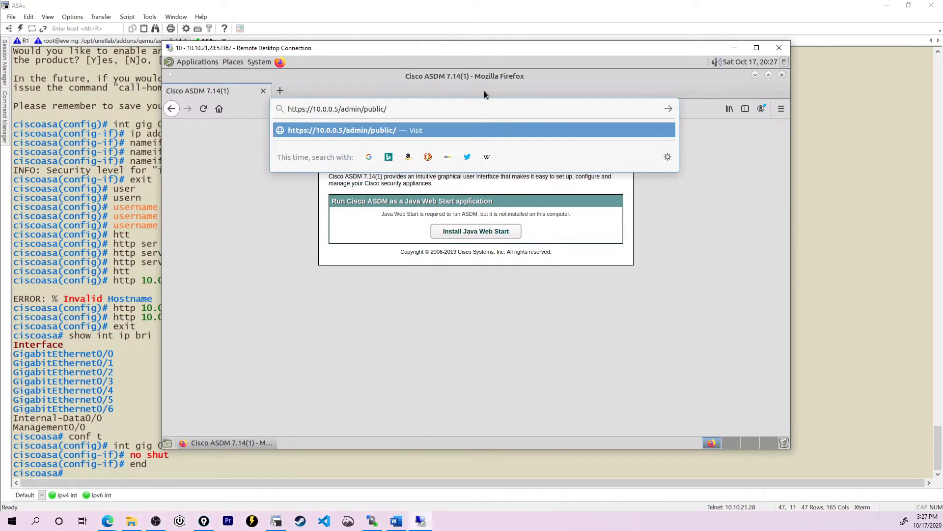
{"action": "left_click", "coordinate": [331, 109]}
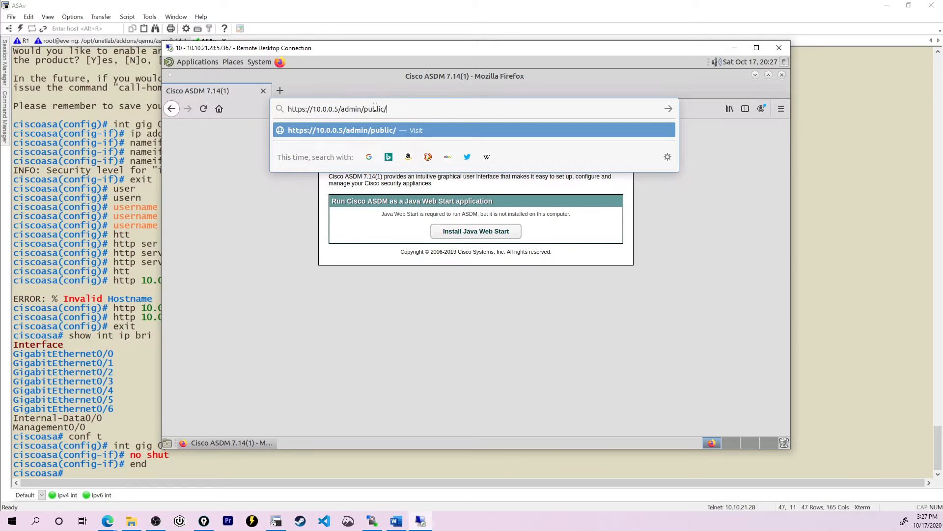
{"action": "type", "text": "a"}
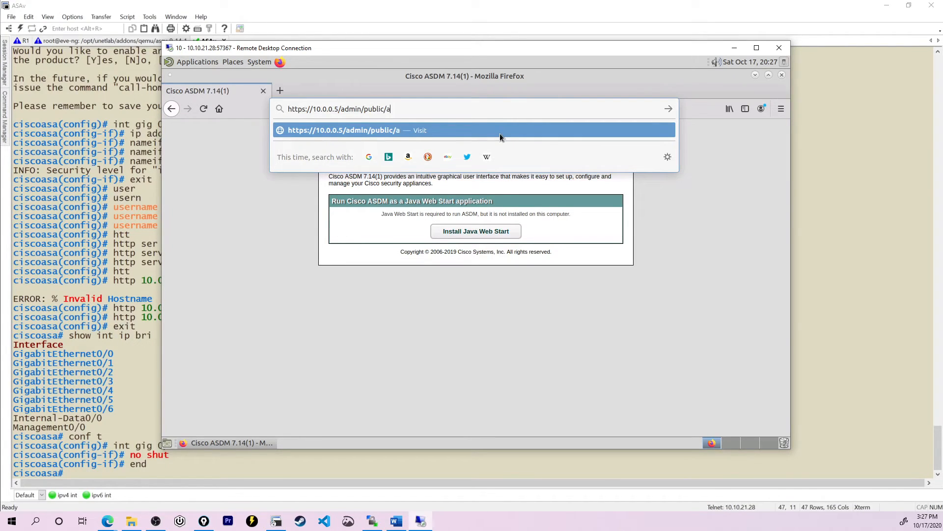
{"action": "type", "text": "sdm"}
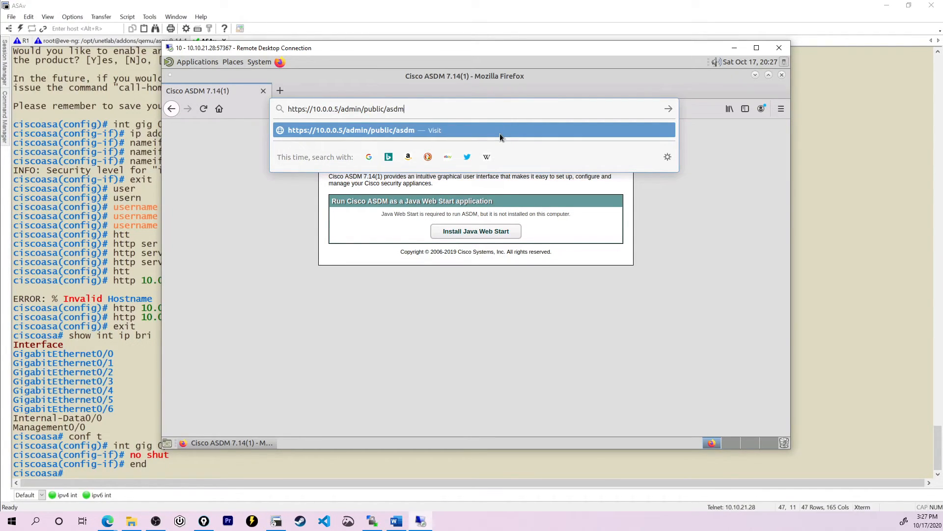
{"action": "type", "text": ".jnl"}
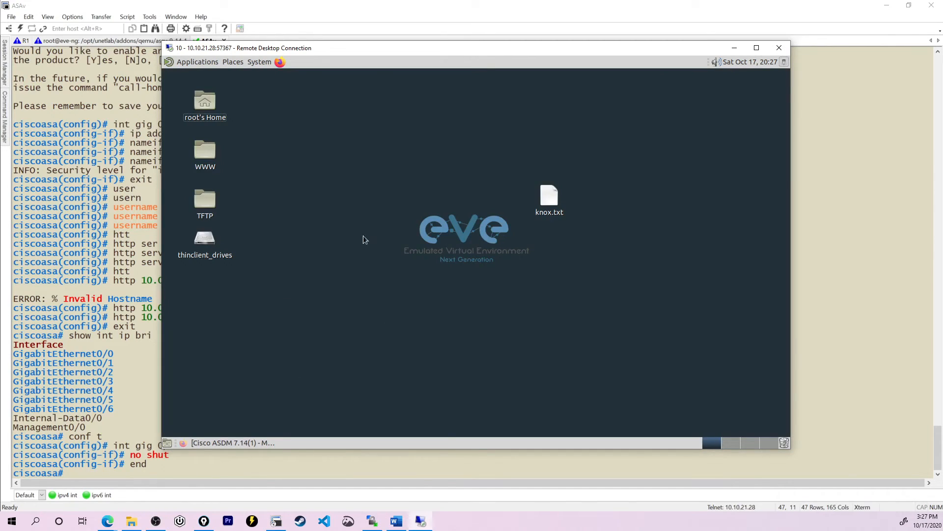
{"action": "mouse_move", "coordinate": [269, 428]}
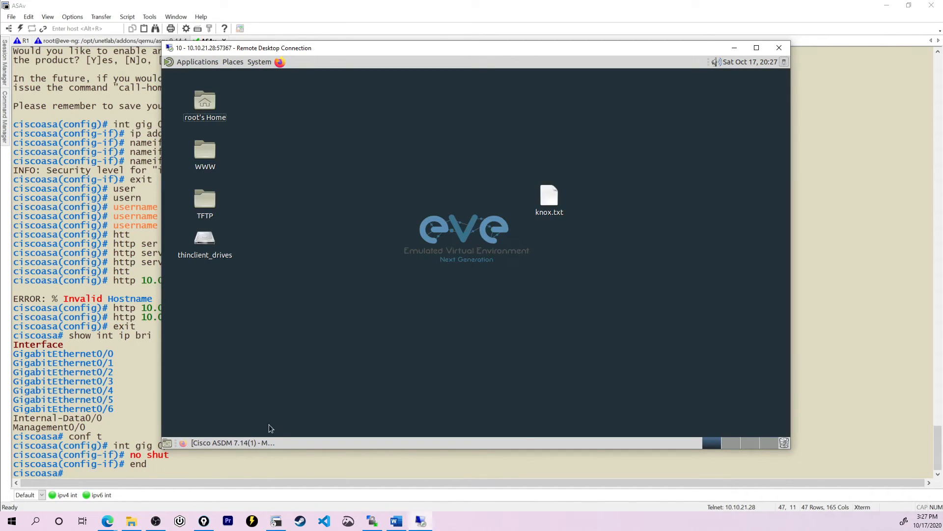
{"action": "left_click", "coordinate": [231, 443]}
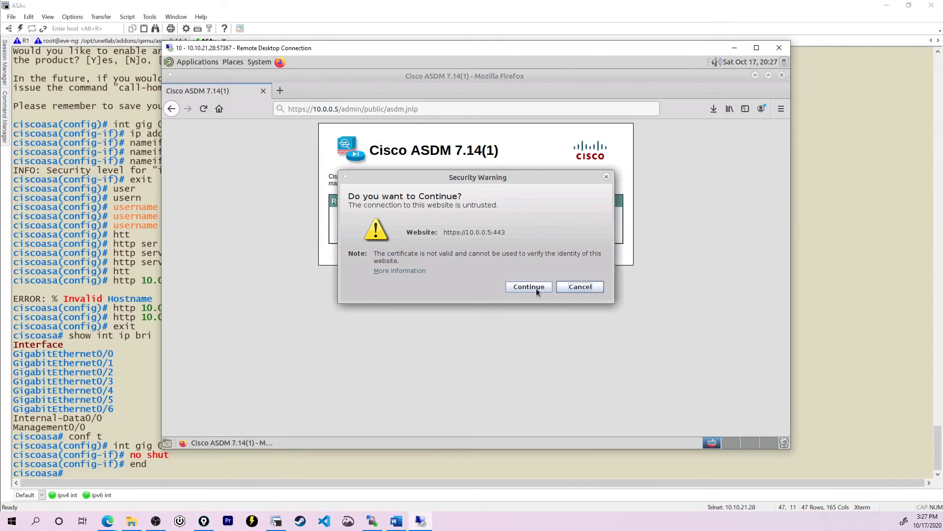
- Continue past the untrusted connection, accept the risk and run the ASDM application
{"action": "left_click", "coordinate": [528, 286]}
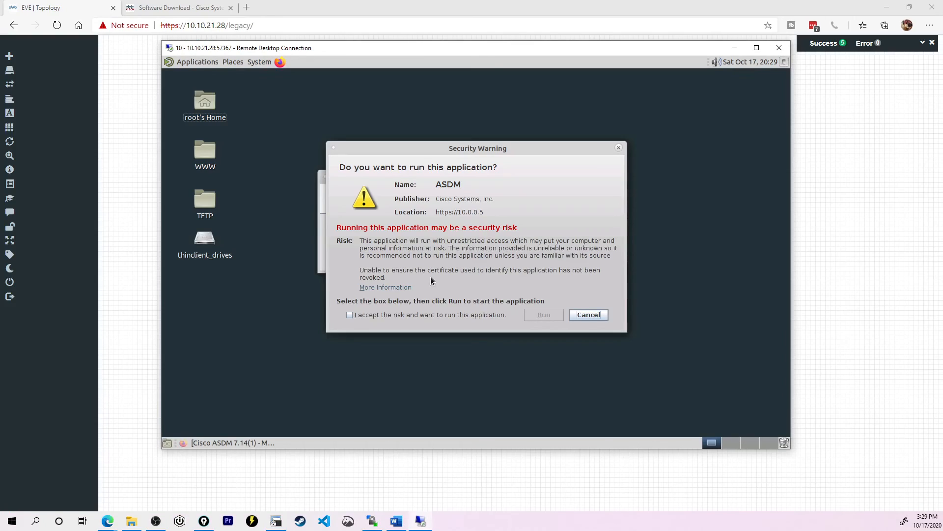
{"action": "left_click", "coordinate": [350, 315]}
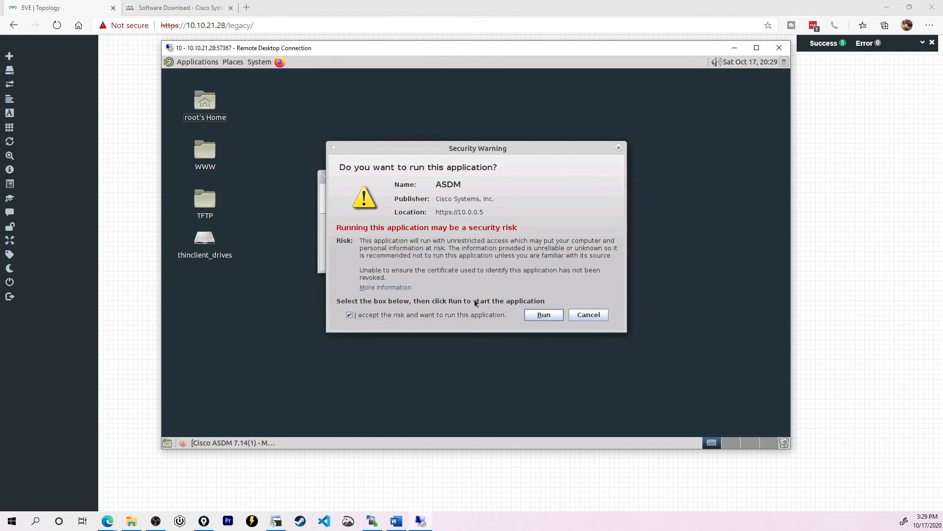
{"action": "left_click", "coordinate": [543, 315]}
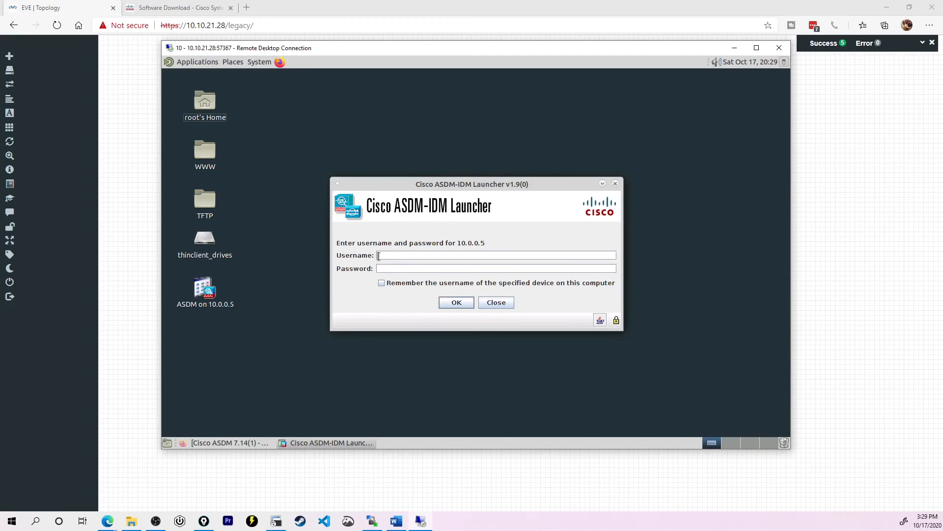
- Log in to 10.0.0.5 as admin with the password, remembering the username for this device
{"action": "type", "text": "admin"}
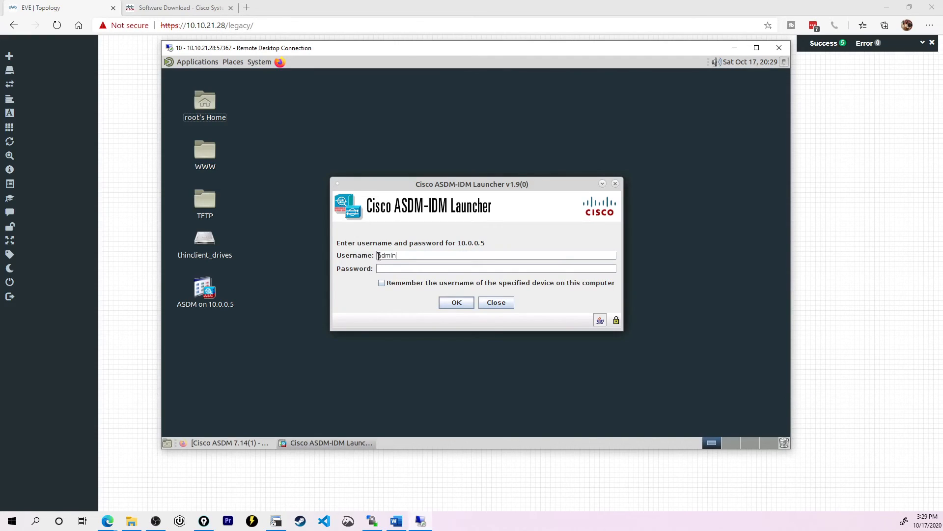
{"action": "type", "text": "•"}
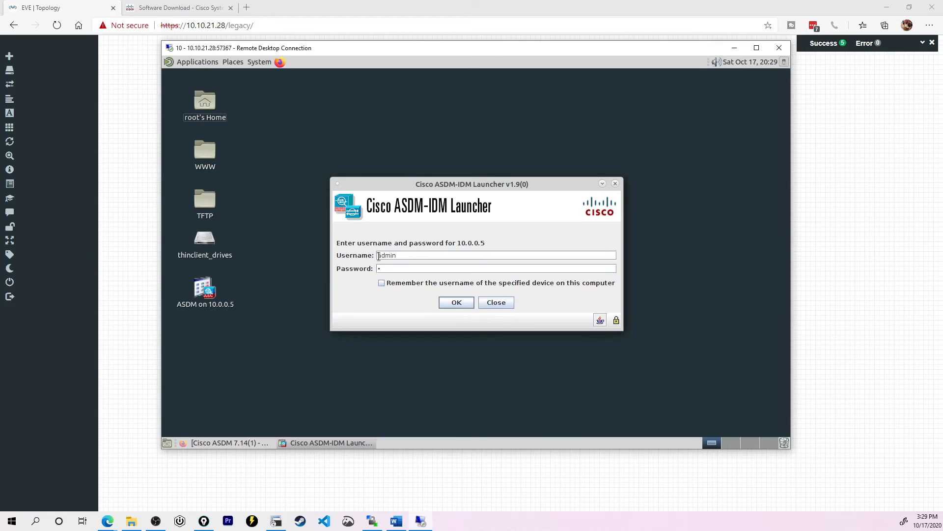
{"action": "type", "text": "•"}
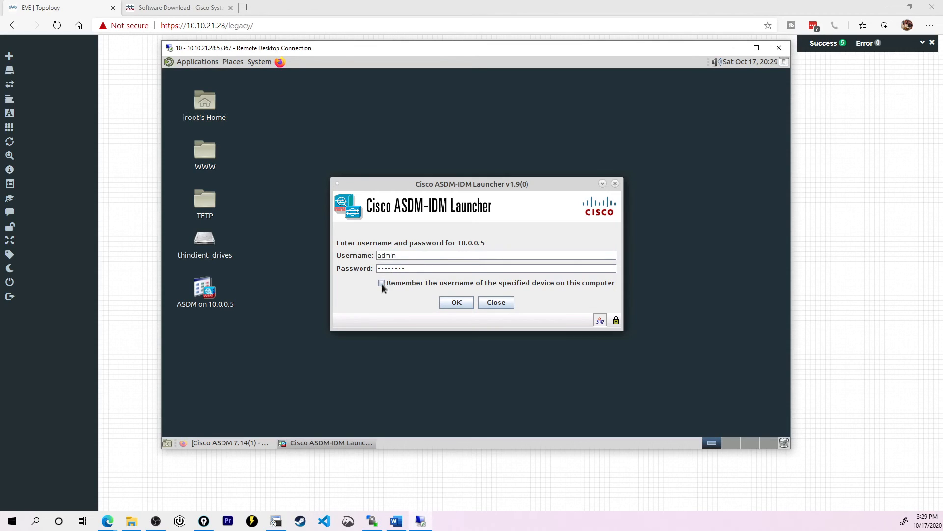
{"action": "left_click", "coordinate": [456, 302]}
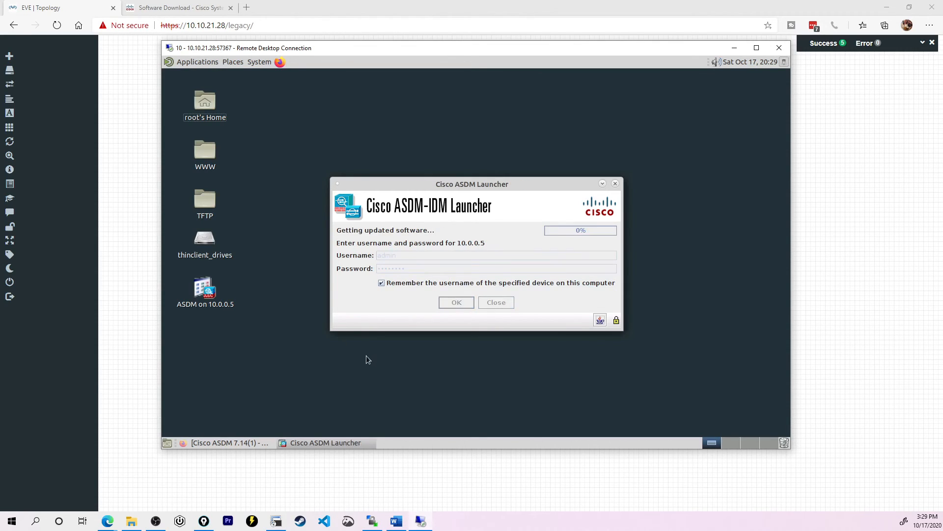